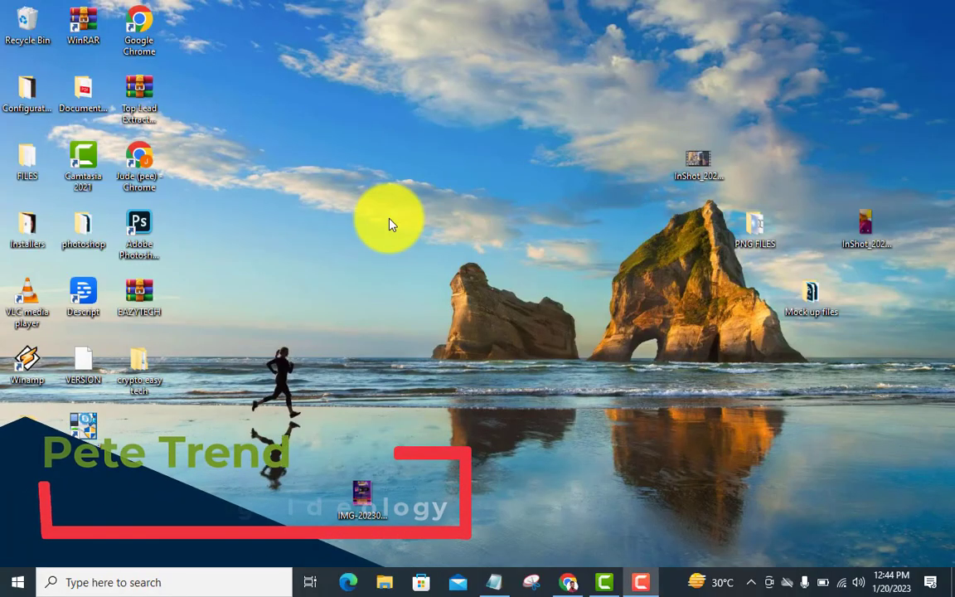
mouse_move(589, 460)
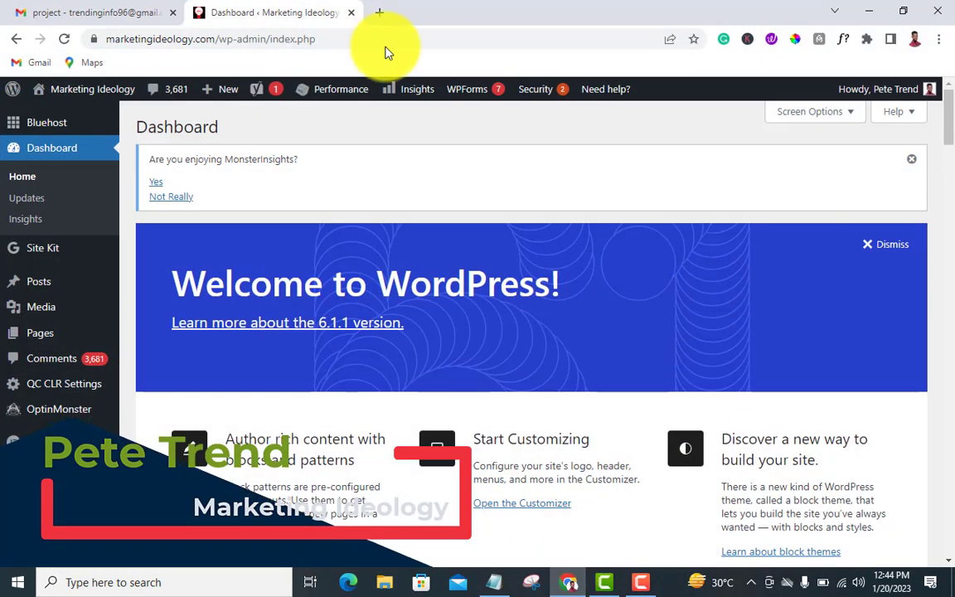
mouse_move(380, 11)
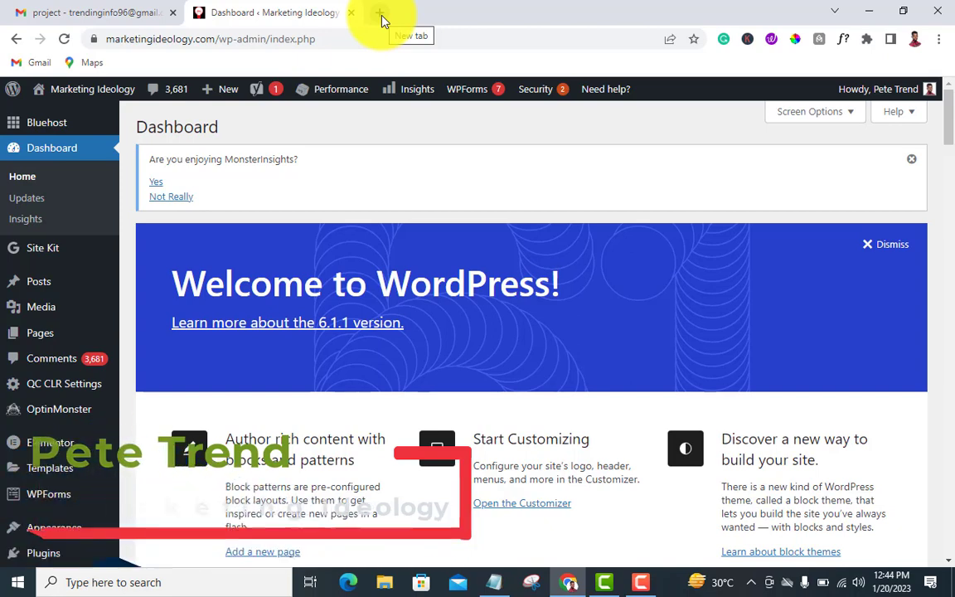
Open Google AdSense Home in a new tab, showing the ads.txt 'Earnings at risk' alert
click(379, 12)
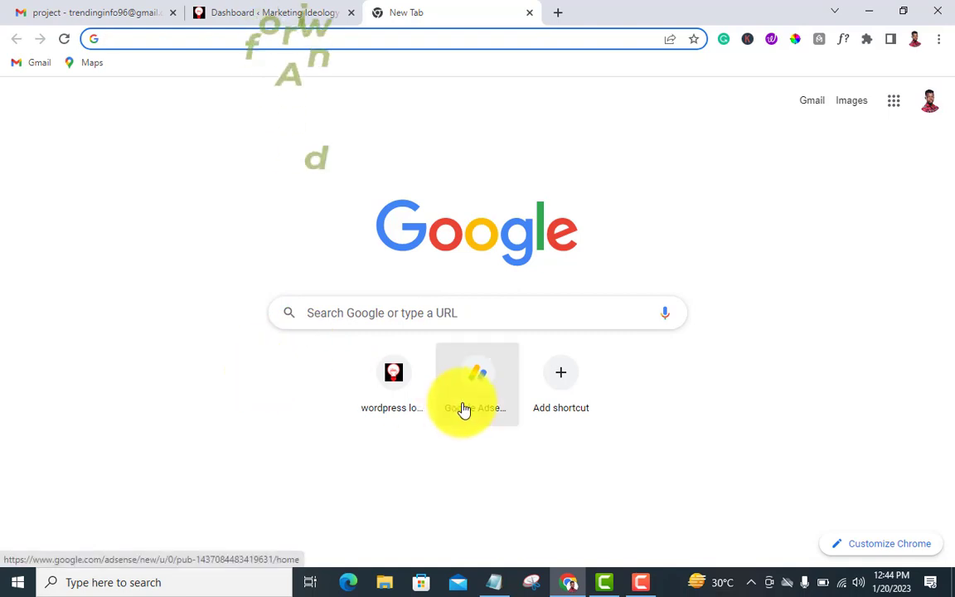
click(477, 373)
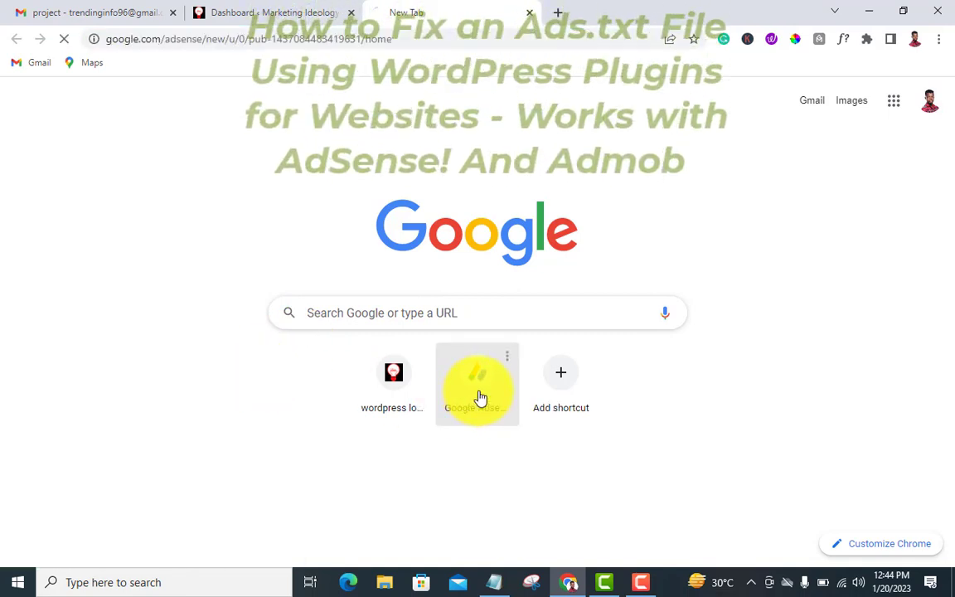
click(477, 373)
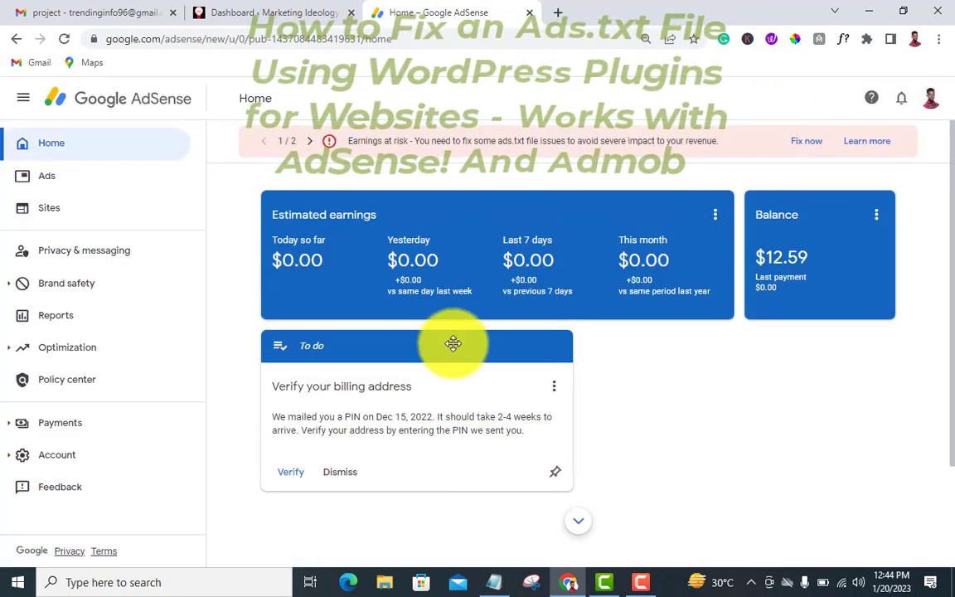
mouse_move(371, 161)
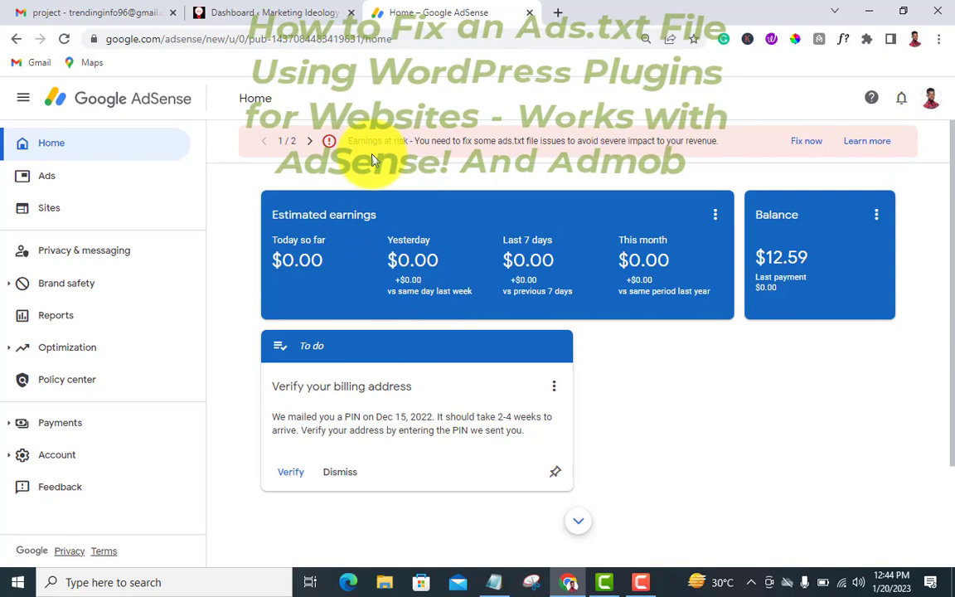
mouse_move(503, 141)
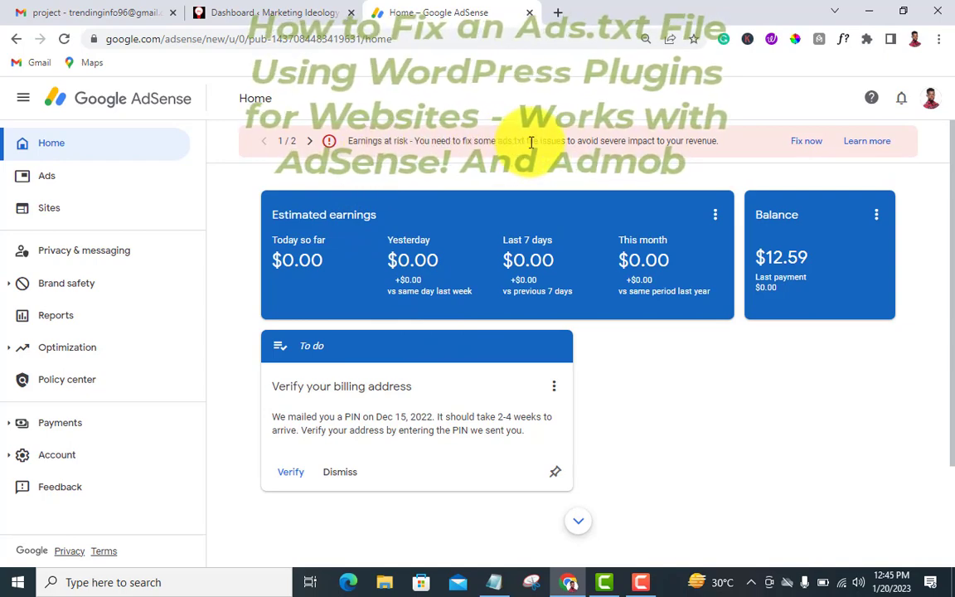
mouse_move(695, 141)
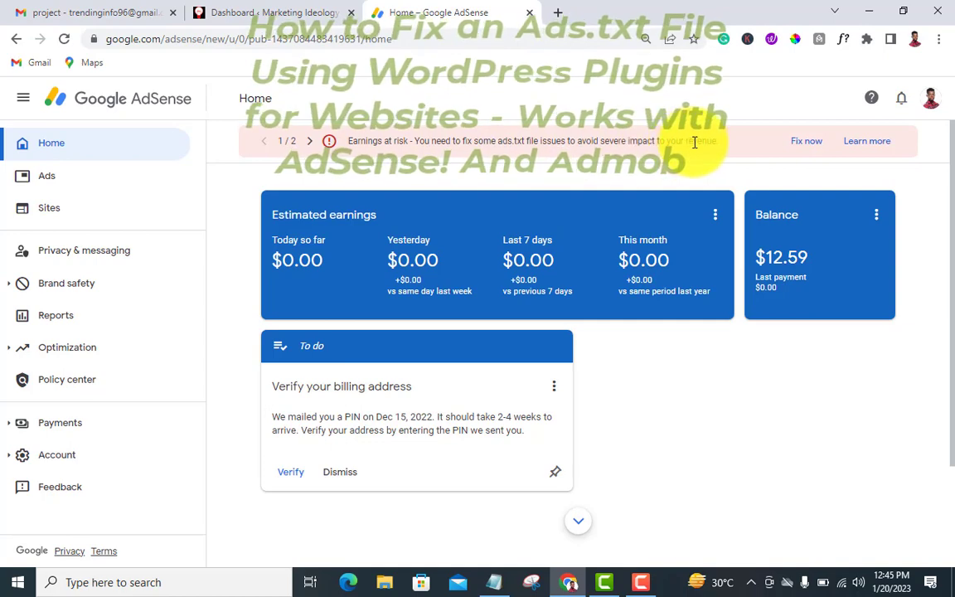
mouse_move(674, 161)
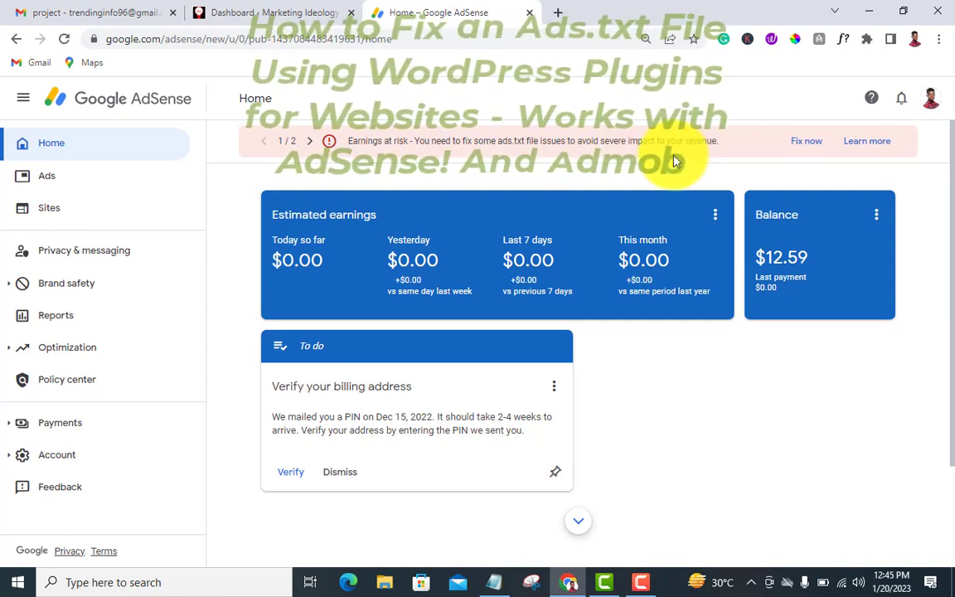
mouse_move(691, 412)
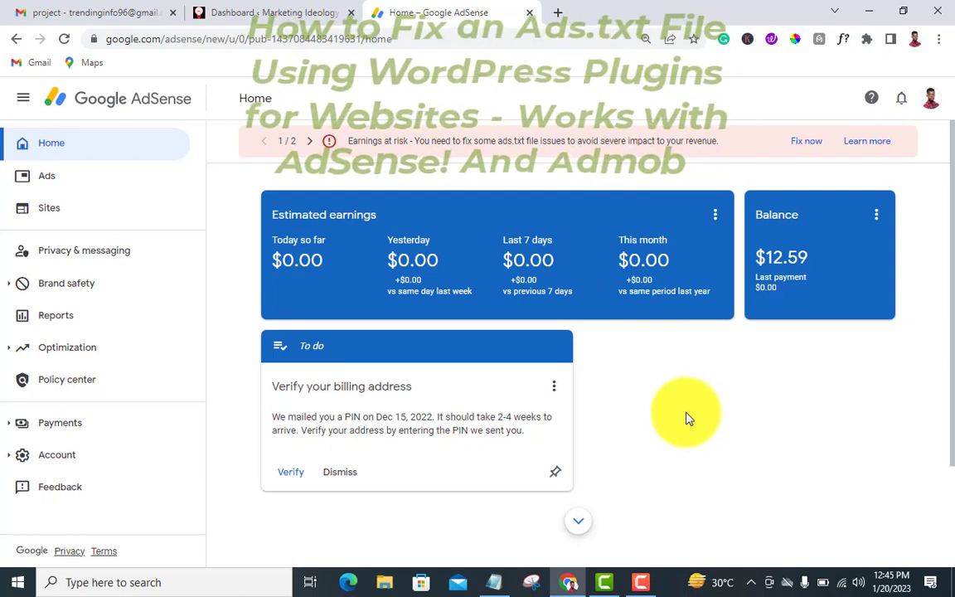
click(274, 13)
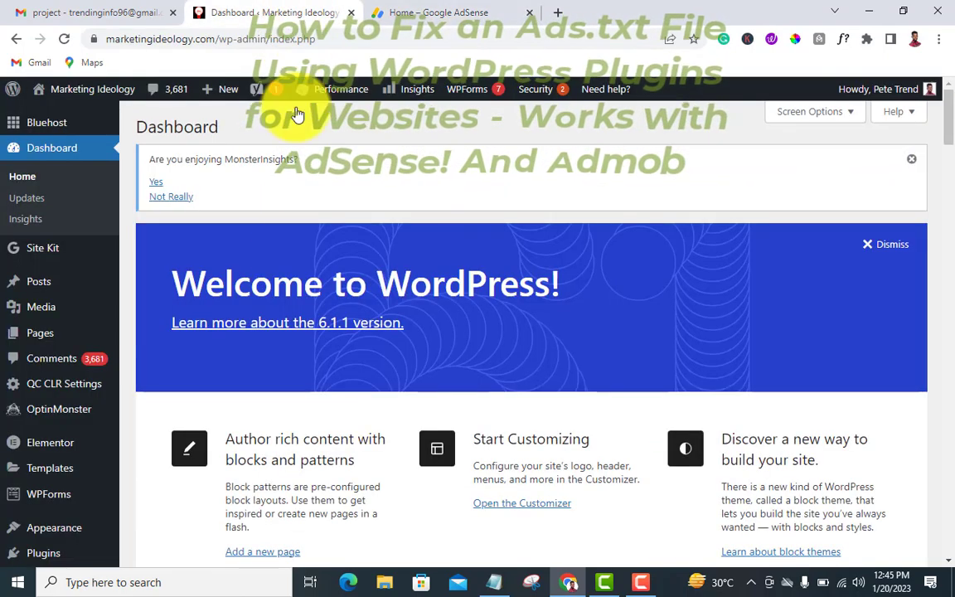
click(439, 13)
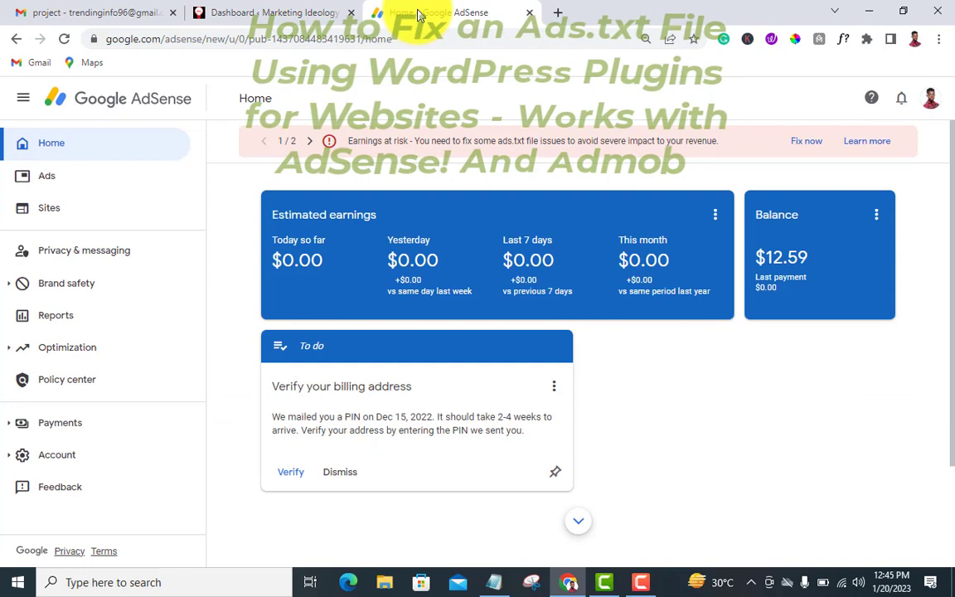
mouse_move(189, 116)
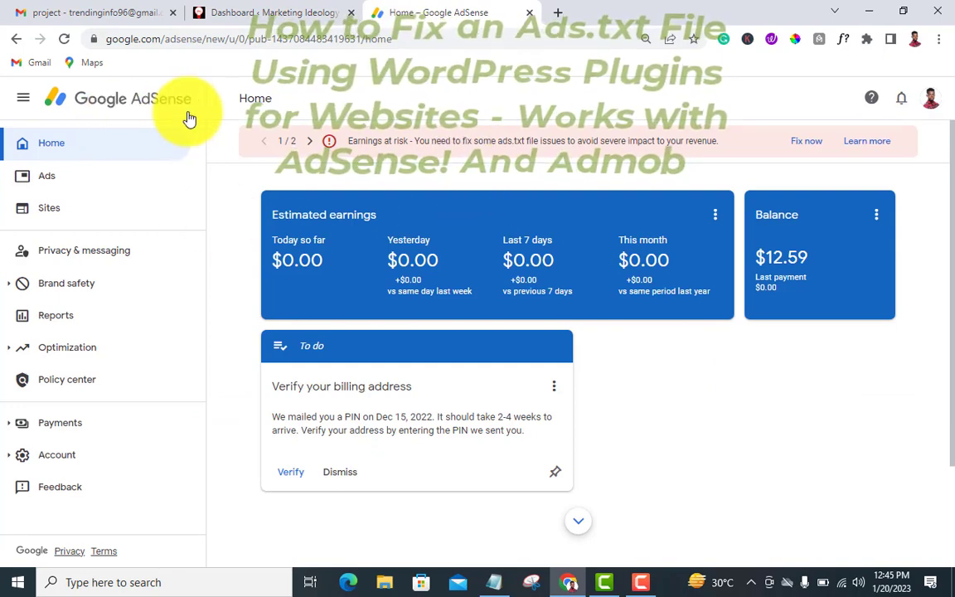
mouse_move(806, 141)
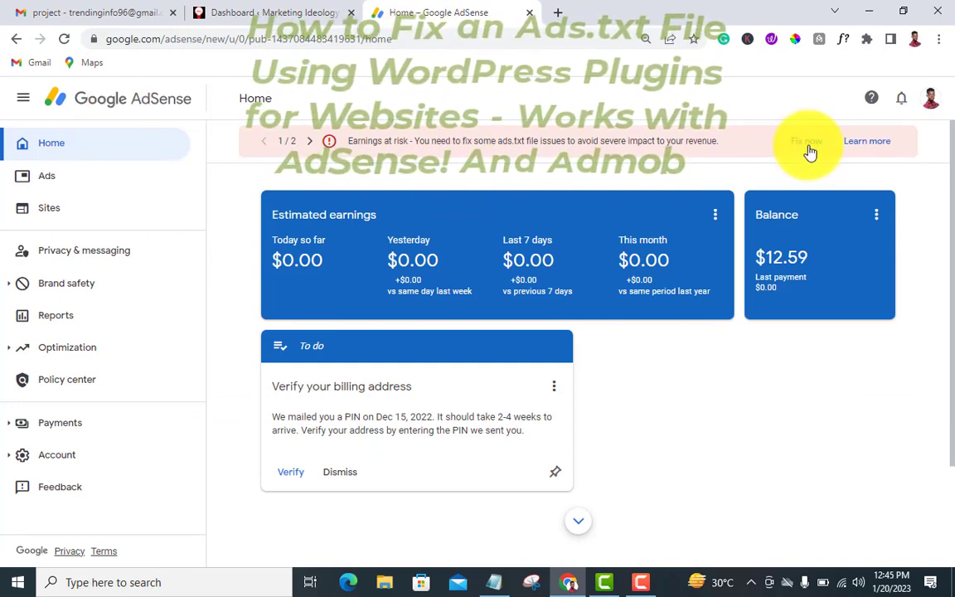
From 'Fix now' on the Sites page, download the ads.txt file for marketingideology.com
click(49, 207)
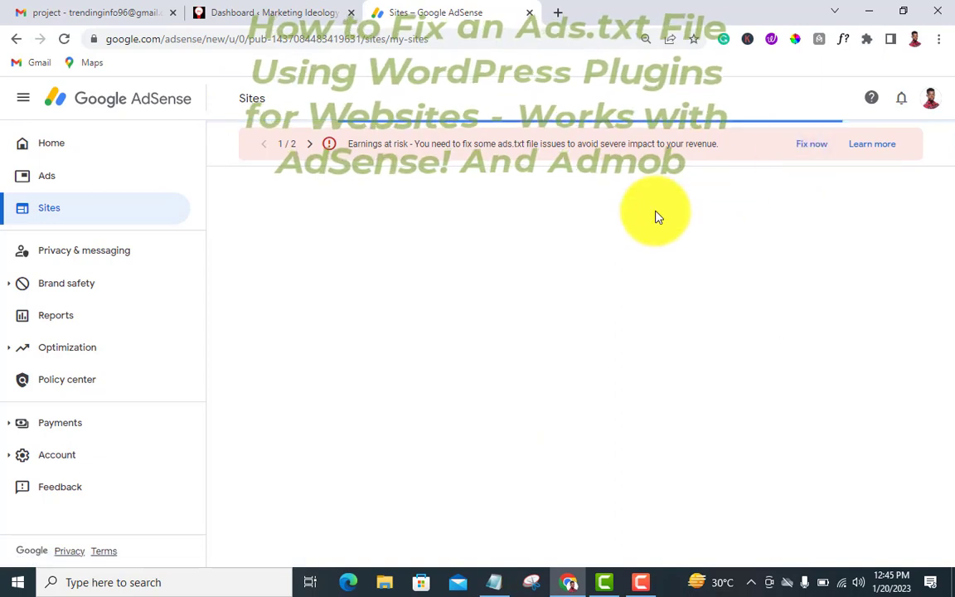
click(811, 144)
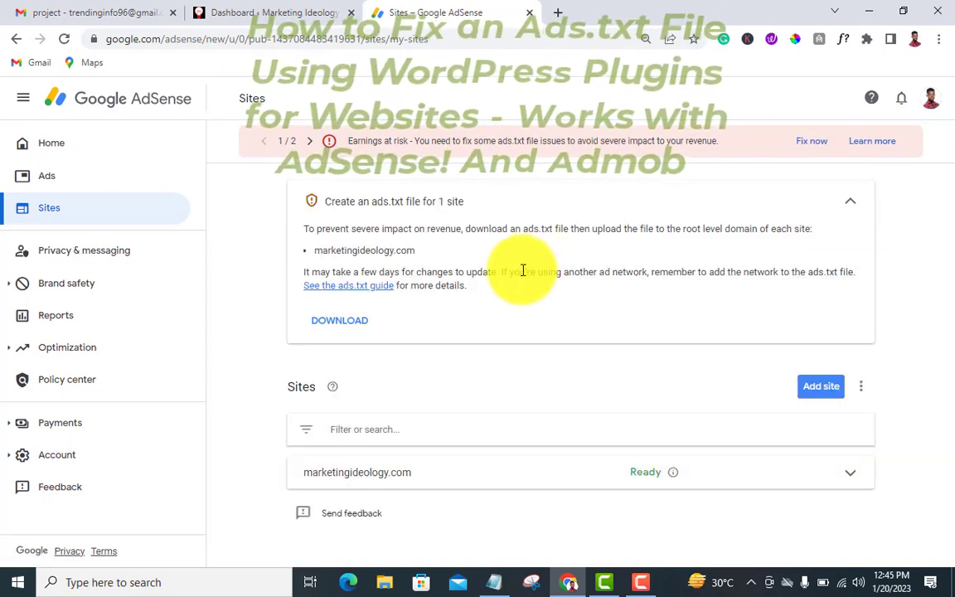
mouse_move(335, 241)
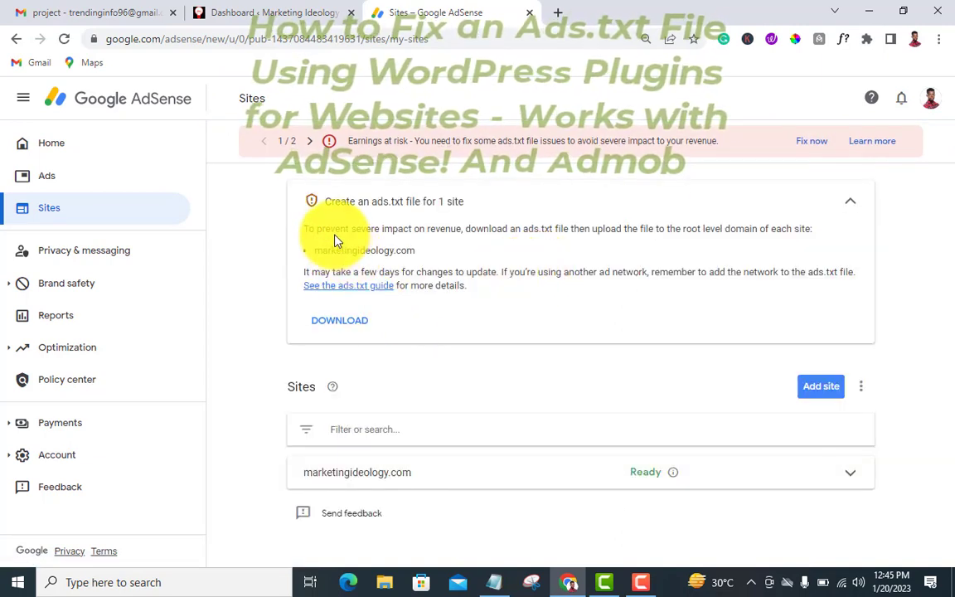
mouse_move(432, 207)
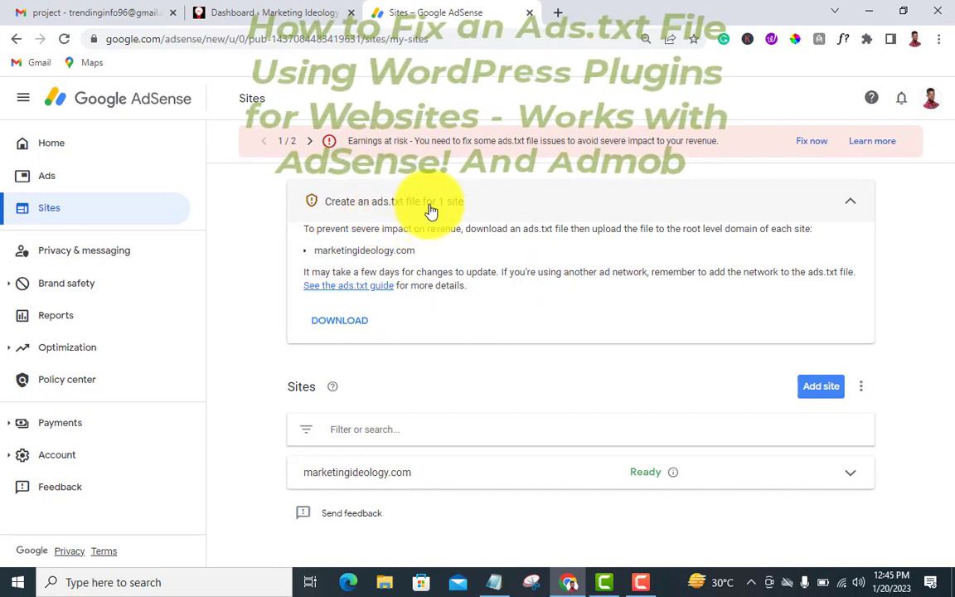
mouse_move(547, 235)
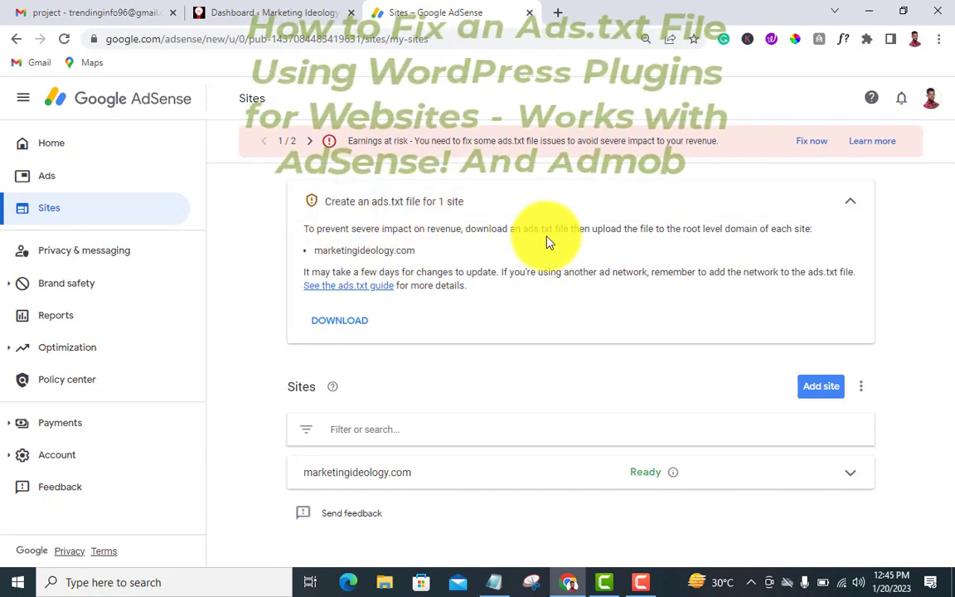
mouse_move(339, 320)
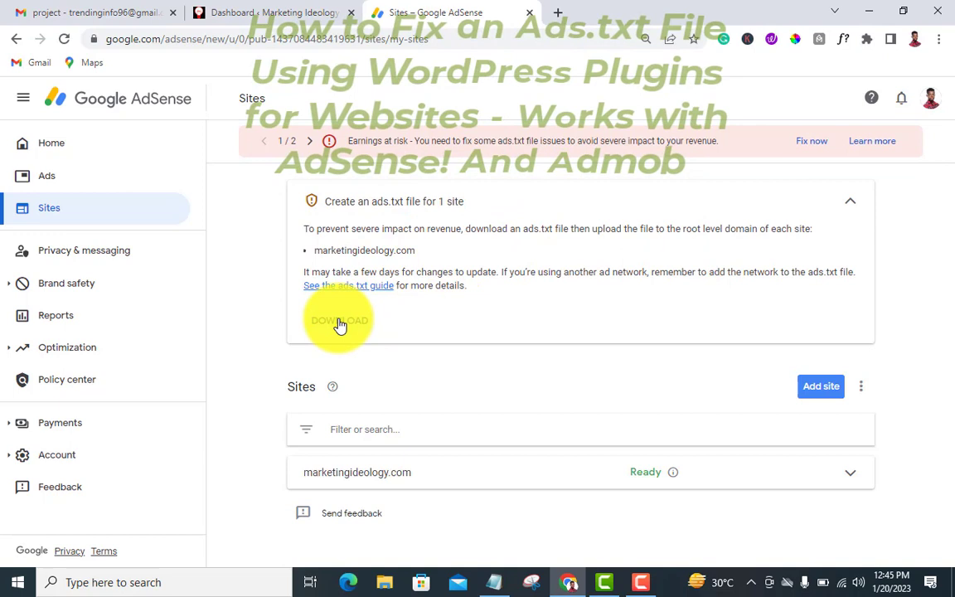
click(339, 321)
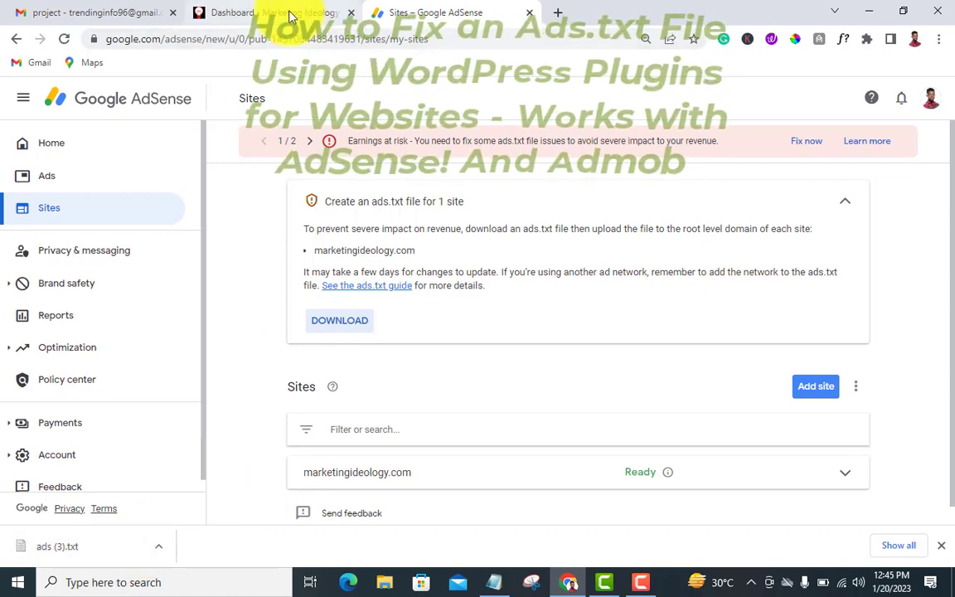
Go to Plugins > Add New in the WordPress dashboard
click(265, 12)
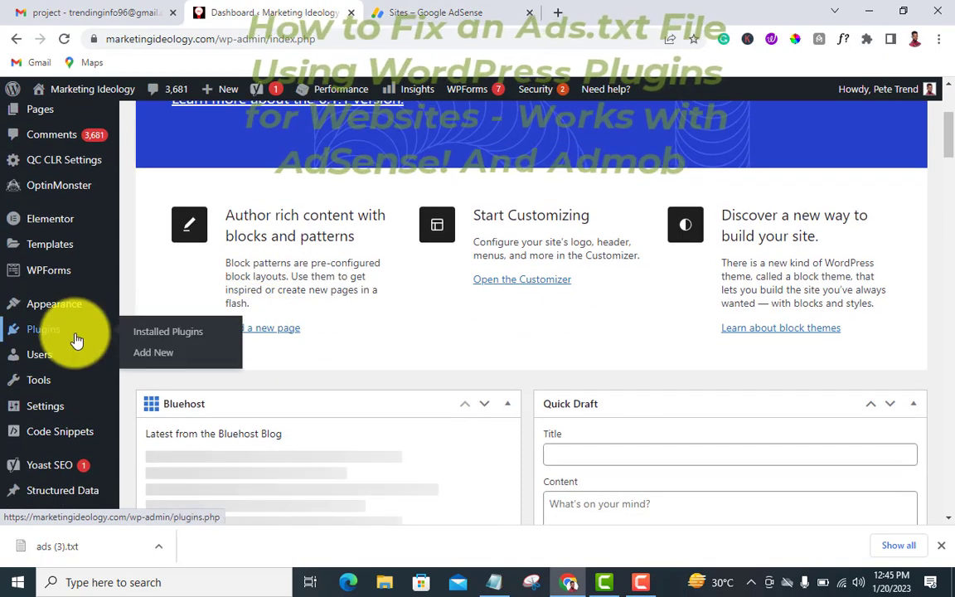
click(167, 331)
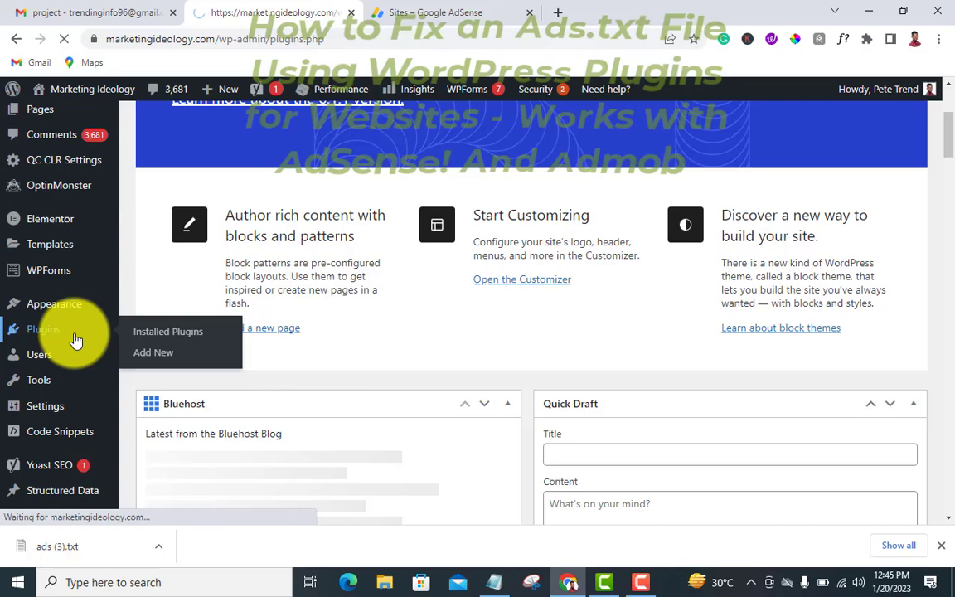
click(168, 331)
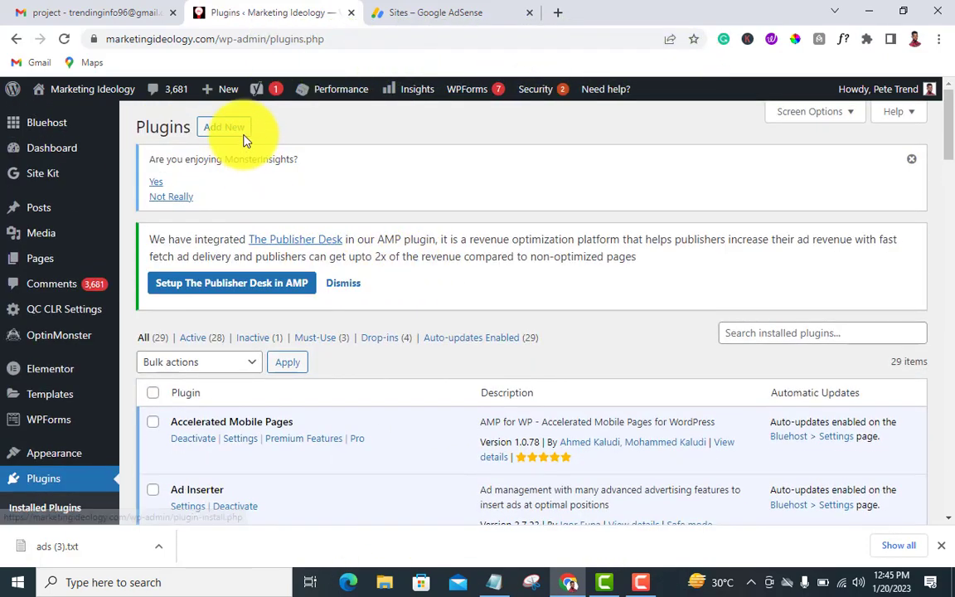
click(224, 127)
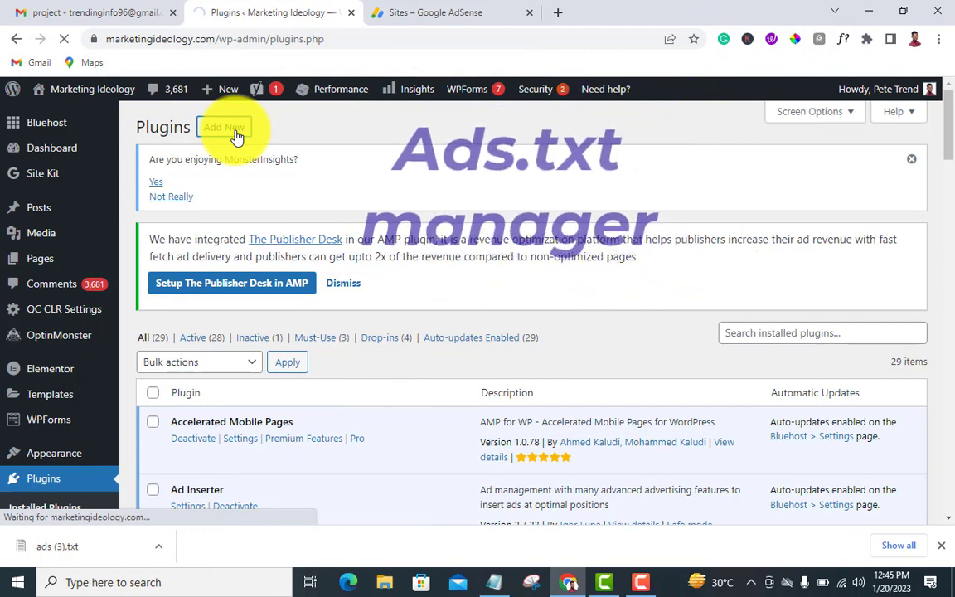
click(224, 127)
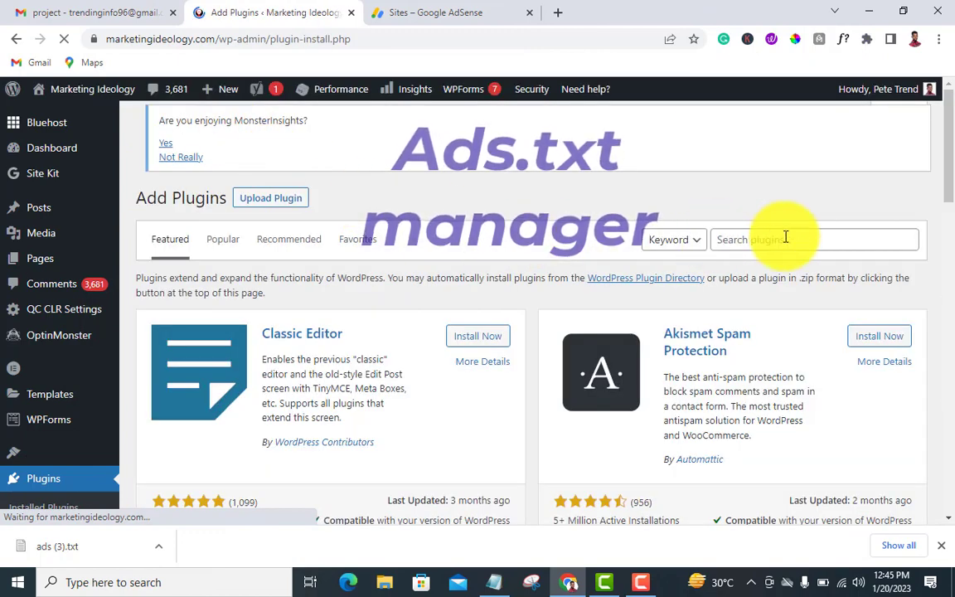
Enter 'ads.txt' in the plugin Keyword search box
click(773, 241)
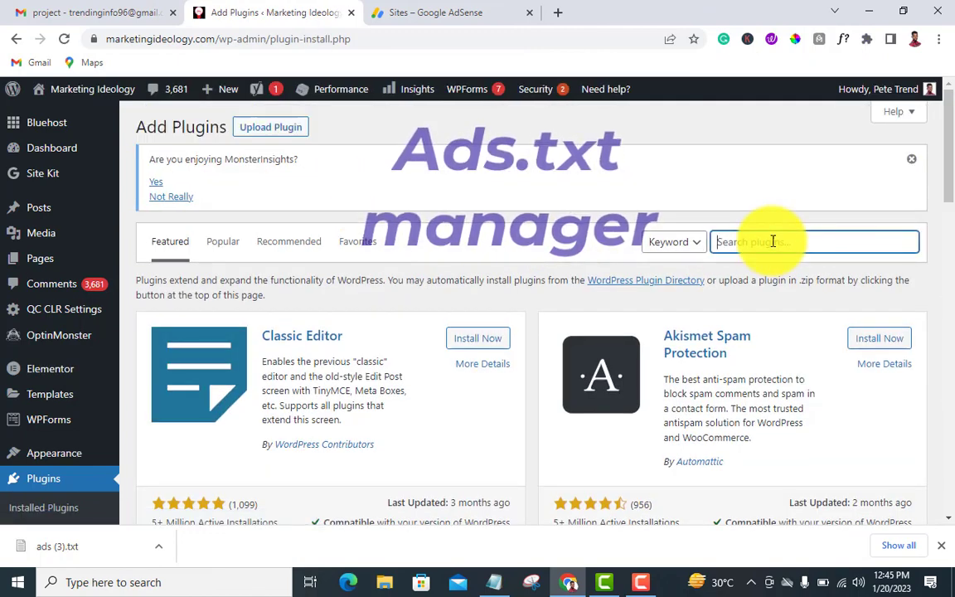
text(a)
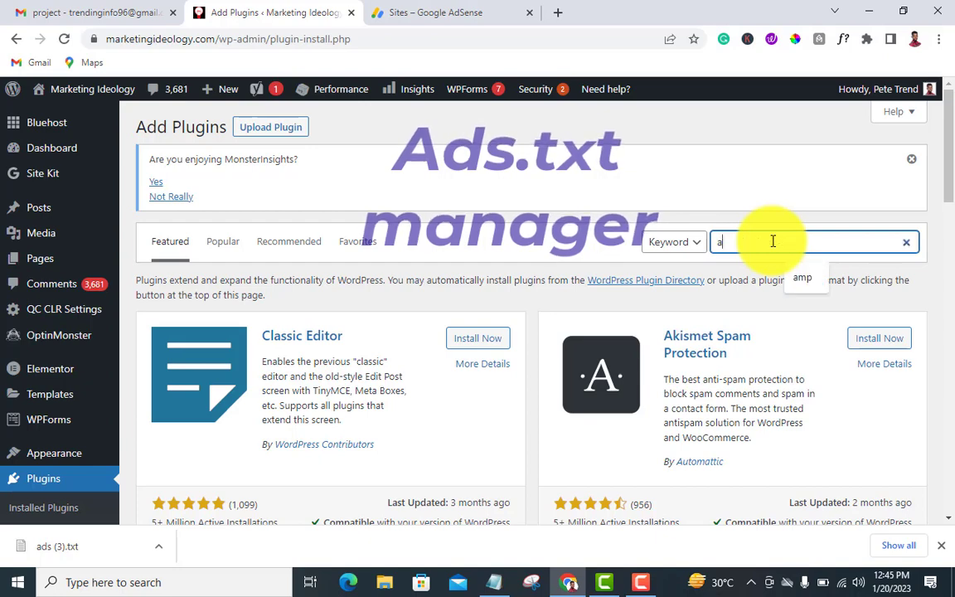
text(d)
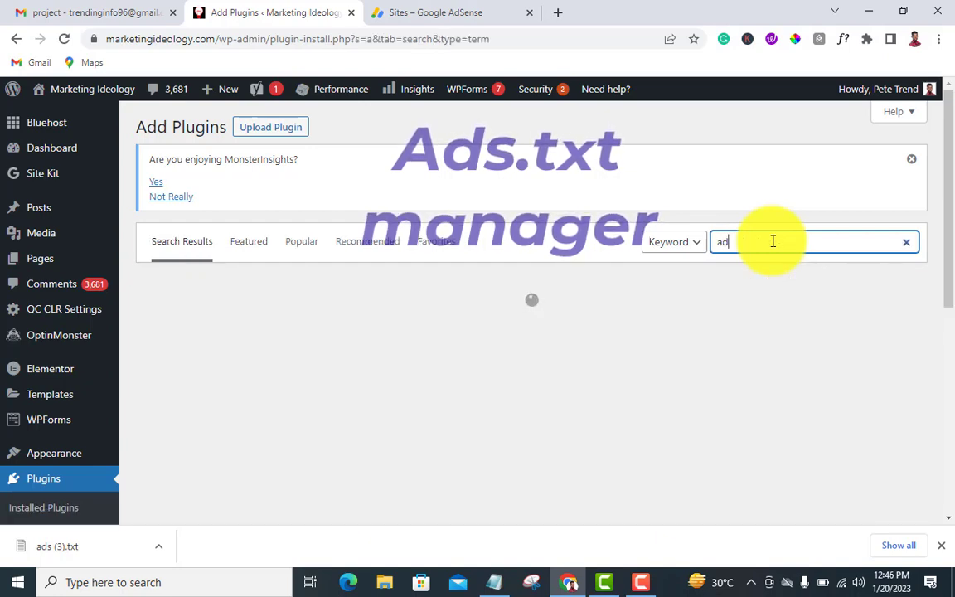
text(s.txt)
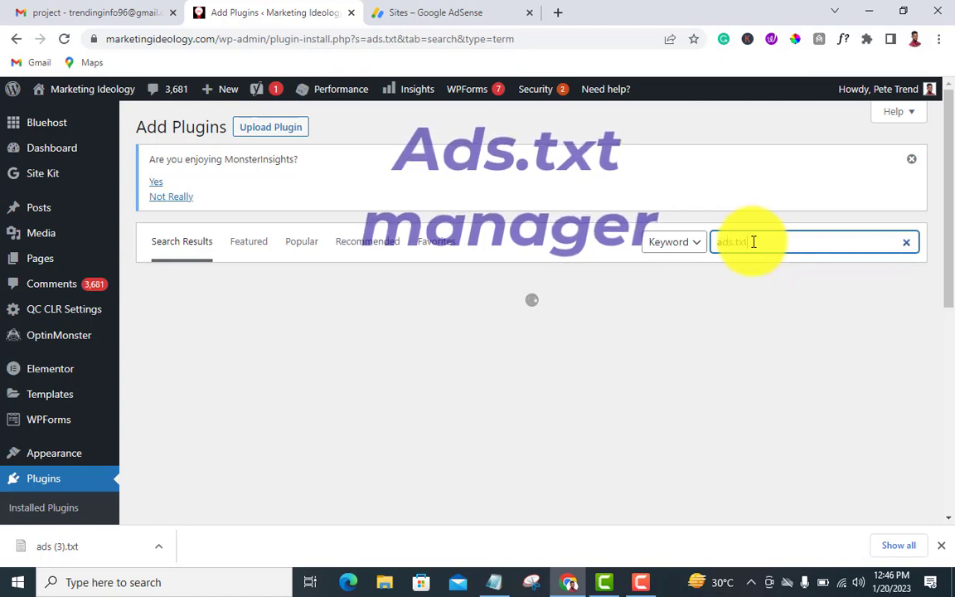
Run the ads.txt search and find 10up's Ads.txt Manager marked Active
key(Return)
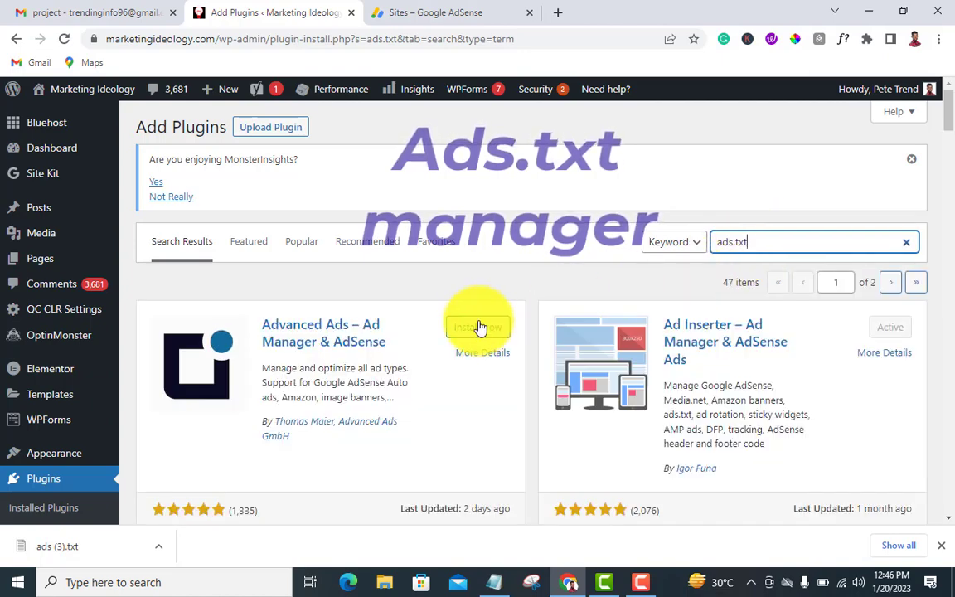
scroll(down, 3)
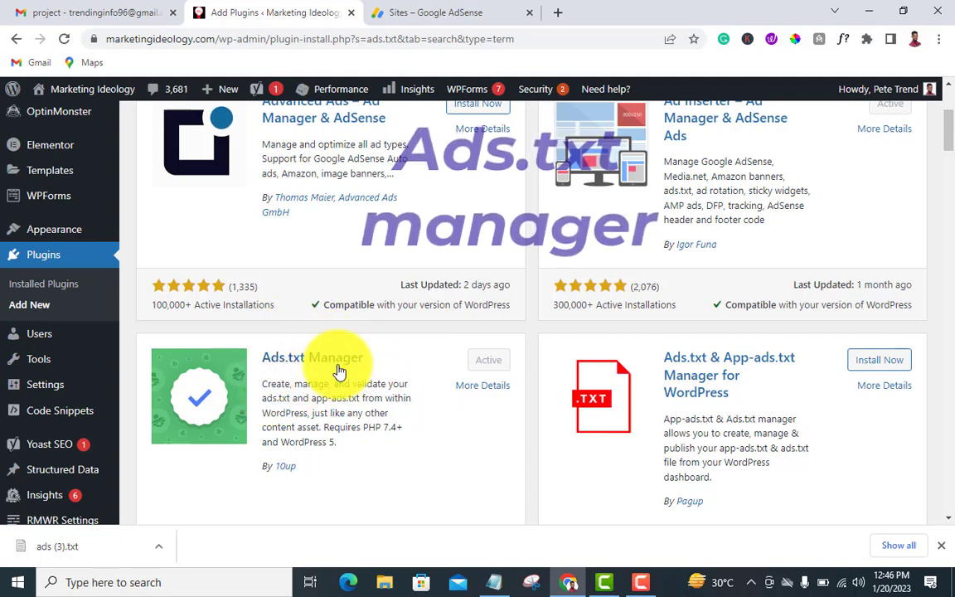
mouse_move(312, 369)
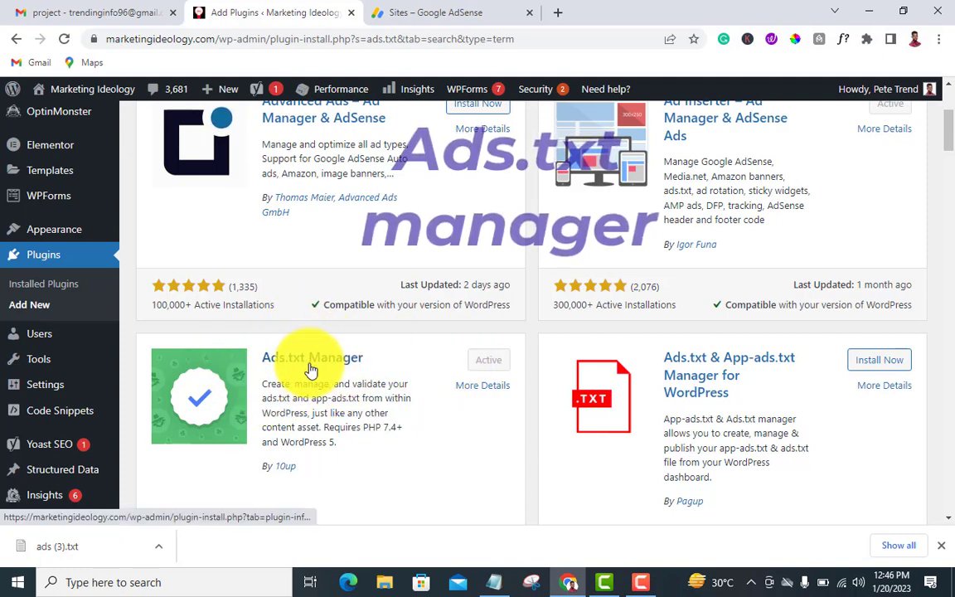
mouse_move(284, 371)
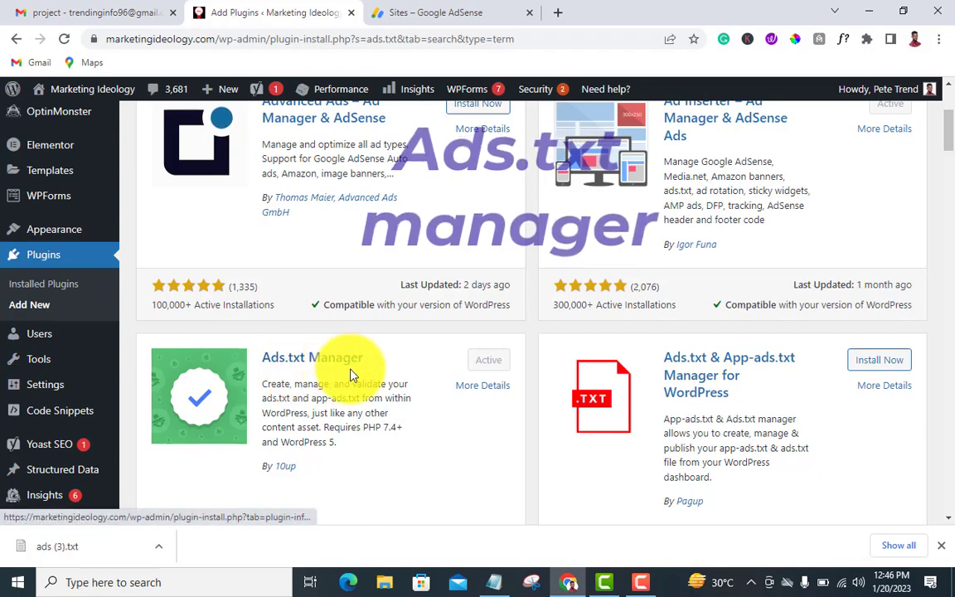
scroll(up, 3)
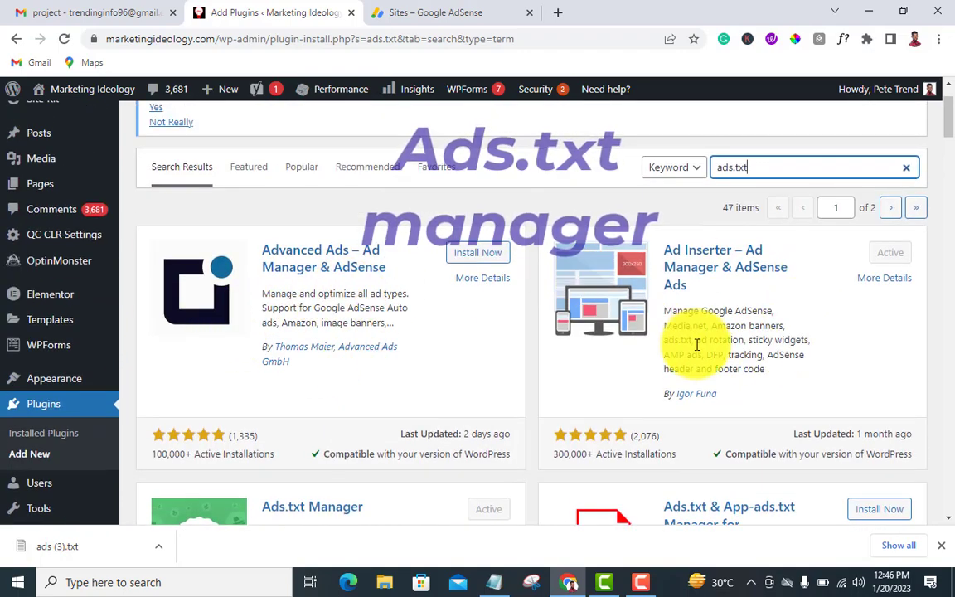
mouse_move(718, 301)
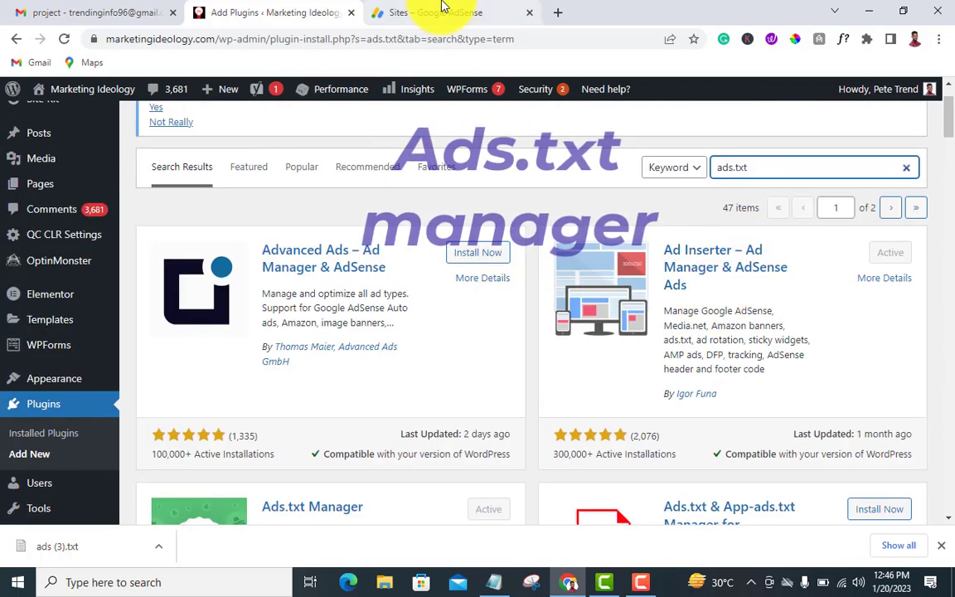
mouse_move(693, 292)
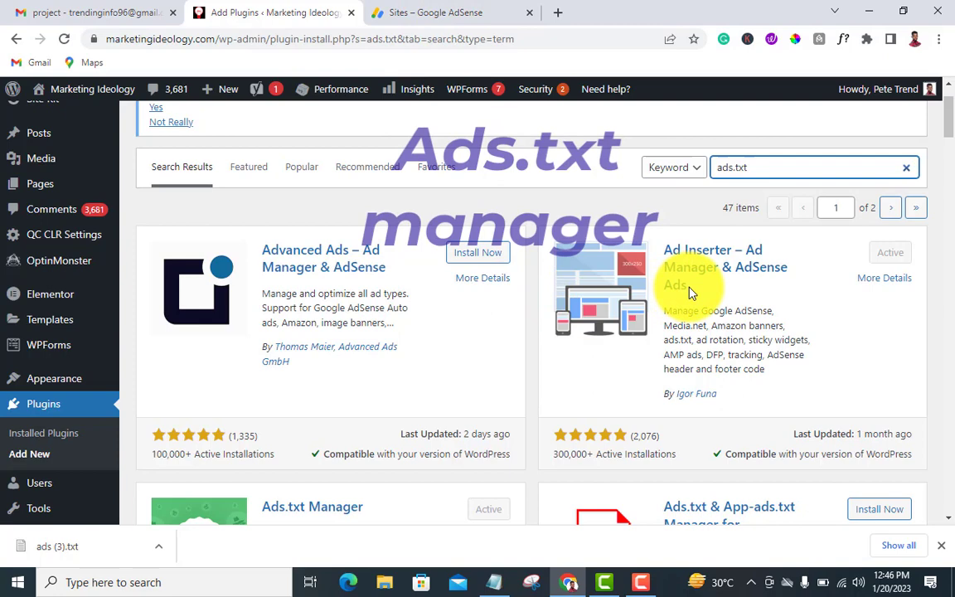
mouse_move(788, 68)
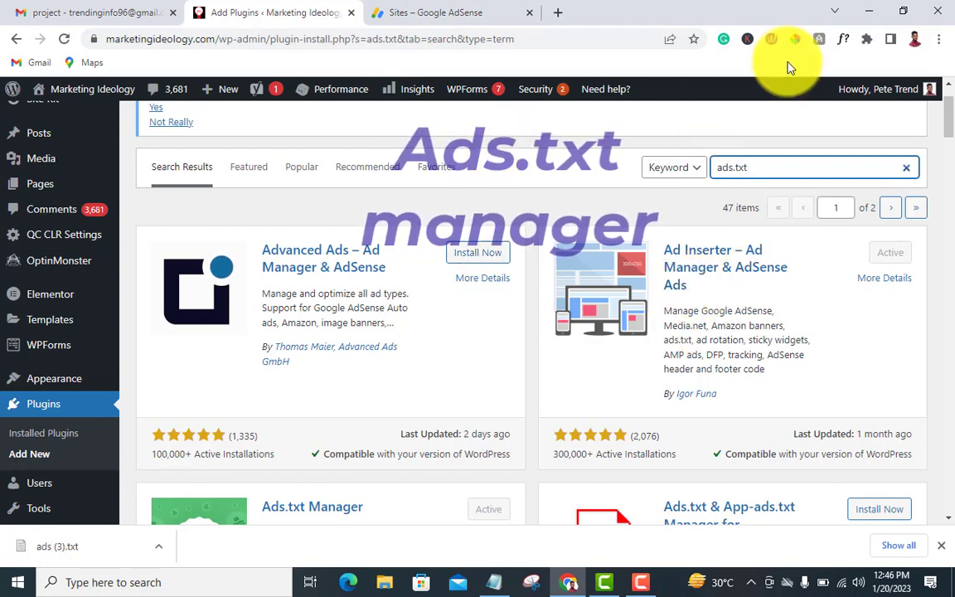
mouse_move(631, 412)
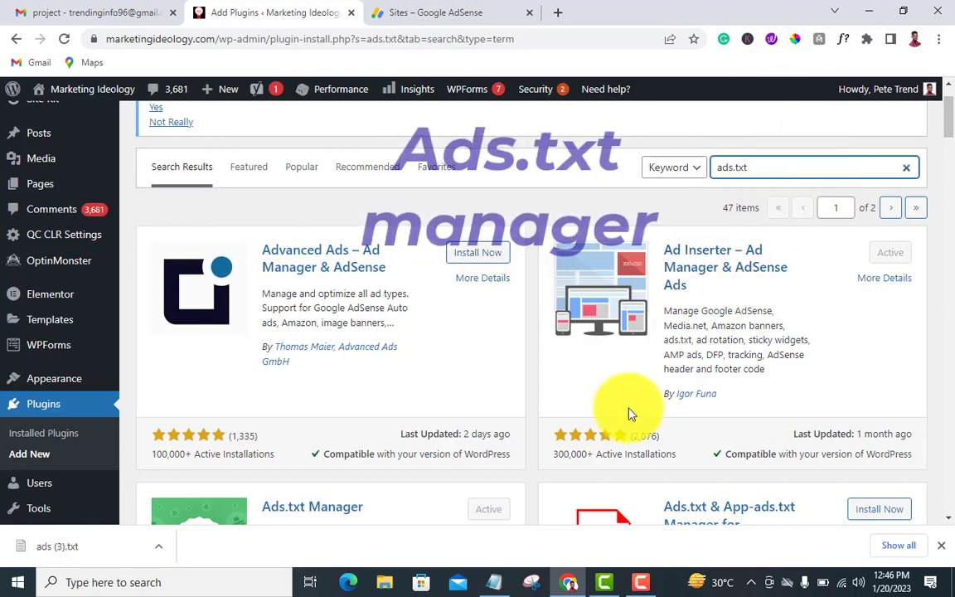
scroll(down, 3)
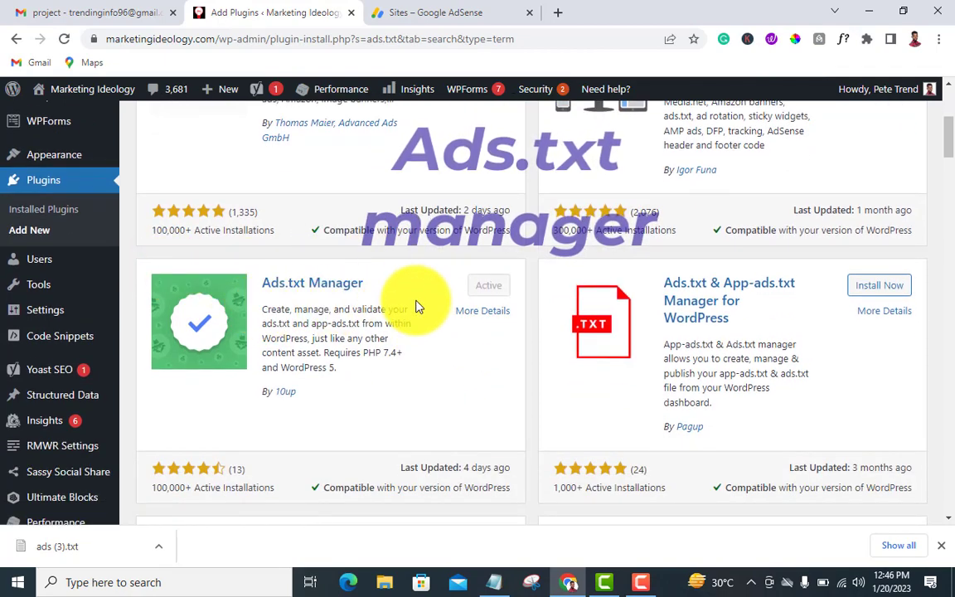
mouse_move(256, 330)
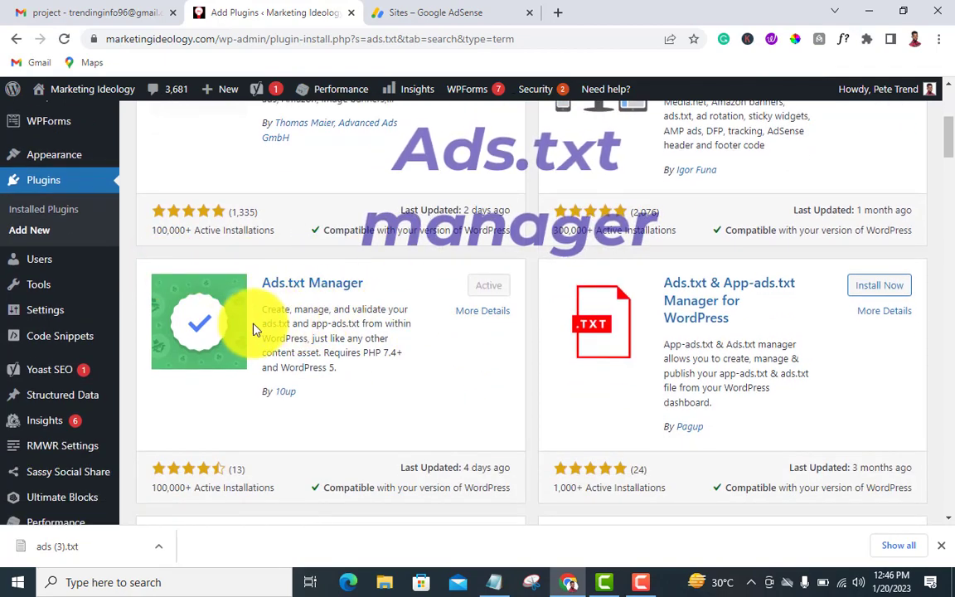
mouse_move(168, 330)
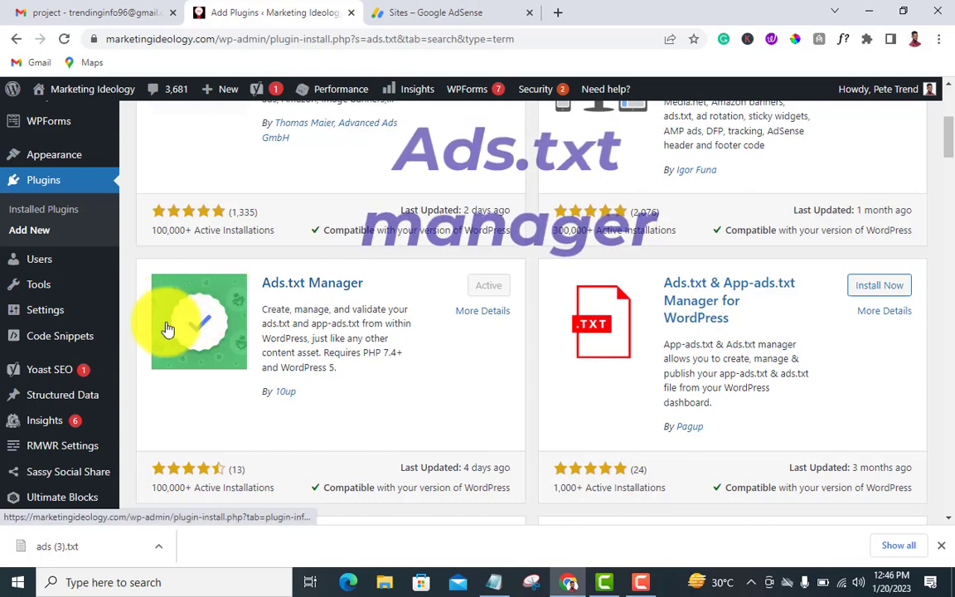
scroll(down, 3)
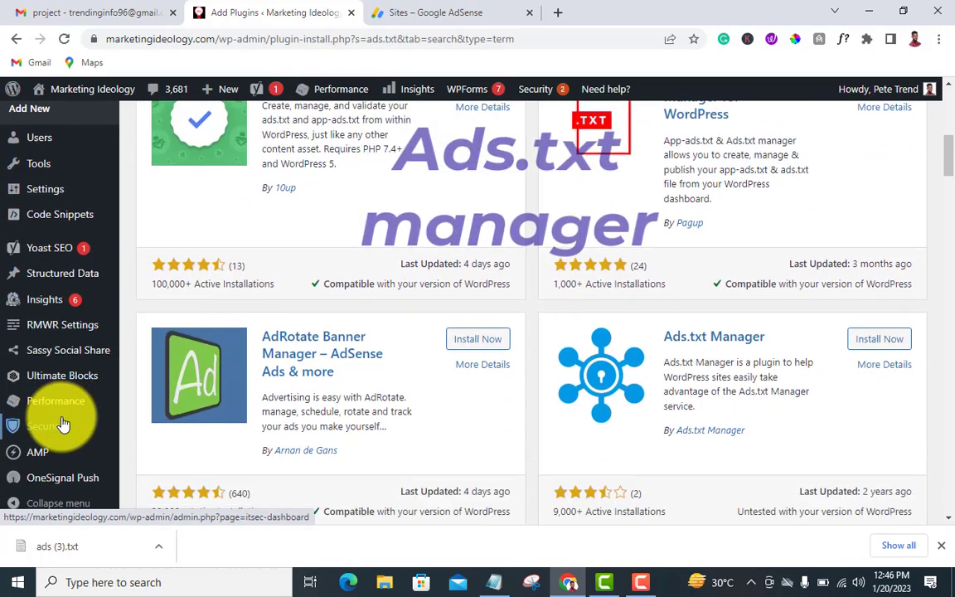
Open the Ads.txt entry under Settings in the admin sidebar
scroll(up, 3)
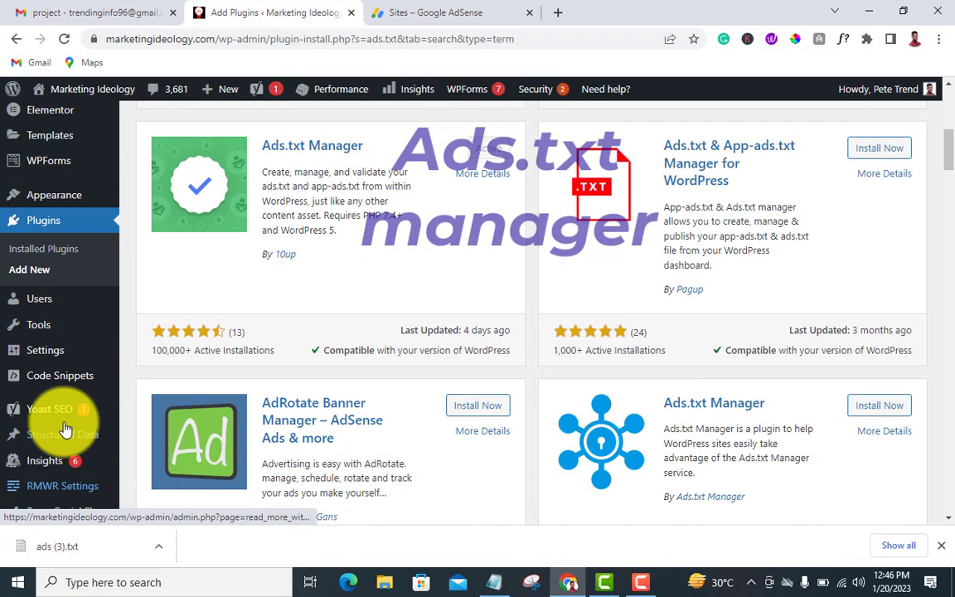
scroll(up, 3)
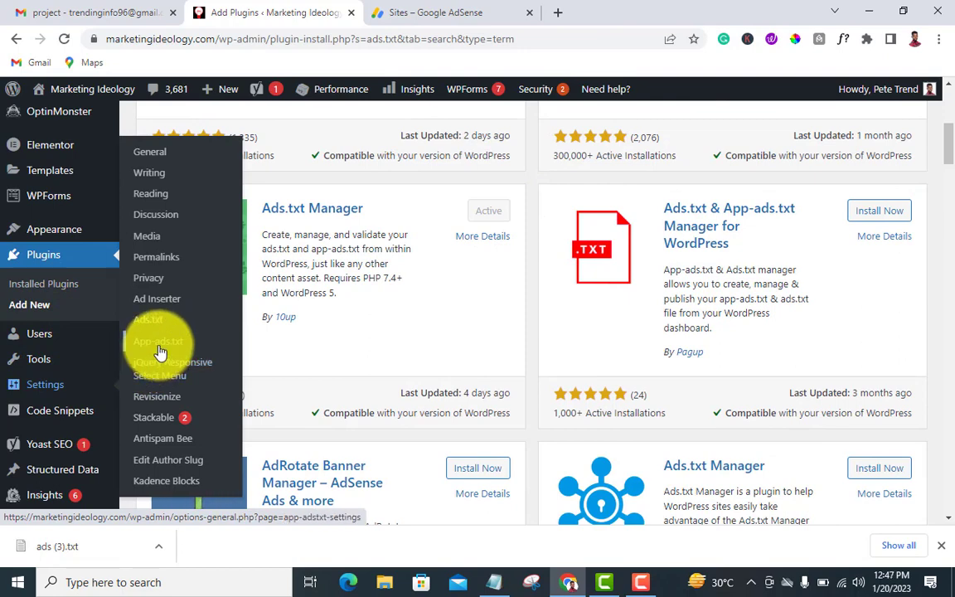
mouse_move(163, 363)
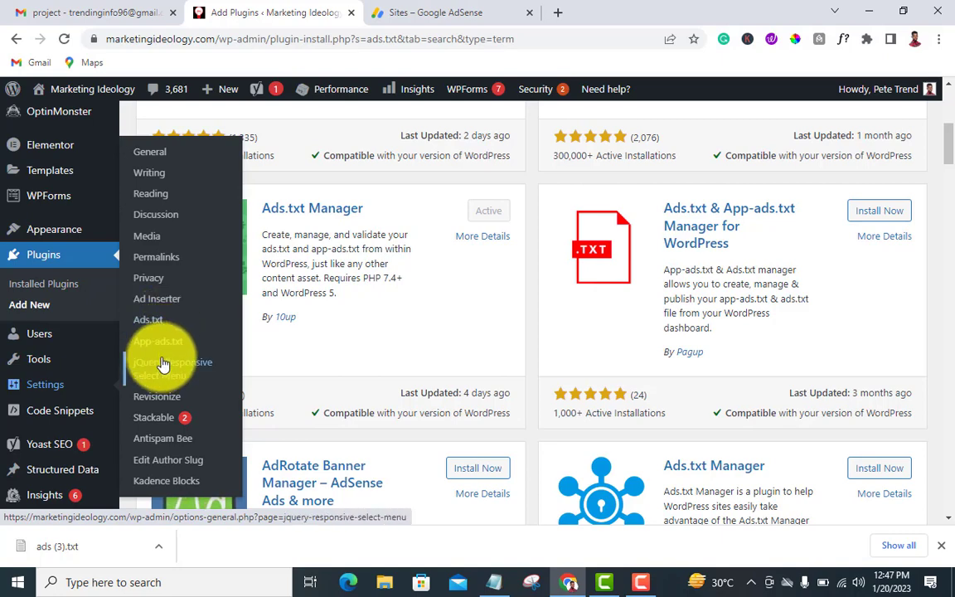
mouse_move(158, 341)
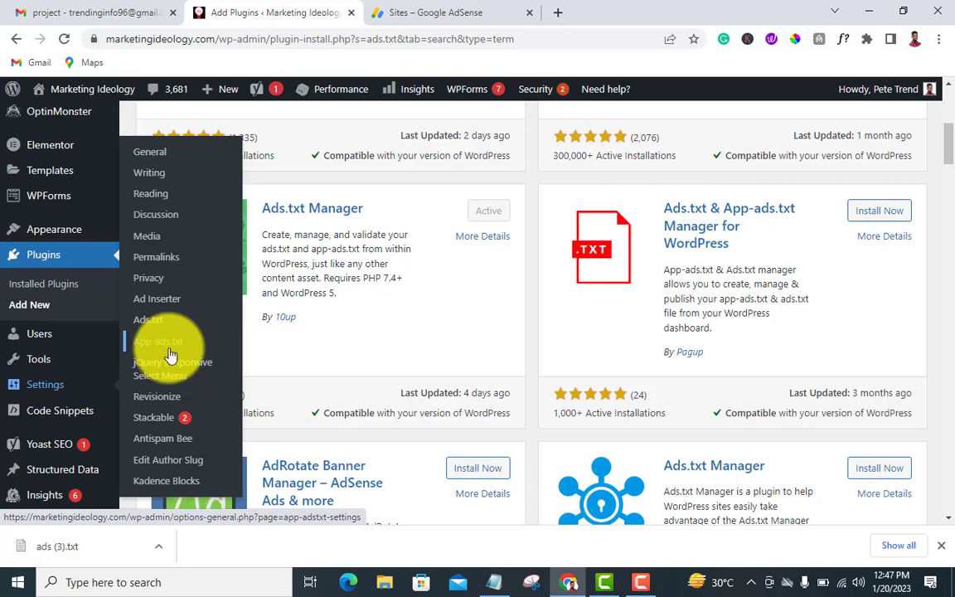
mouse_move(170, 344)
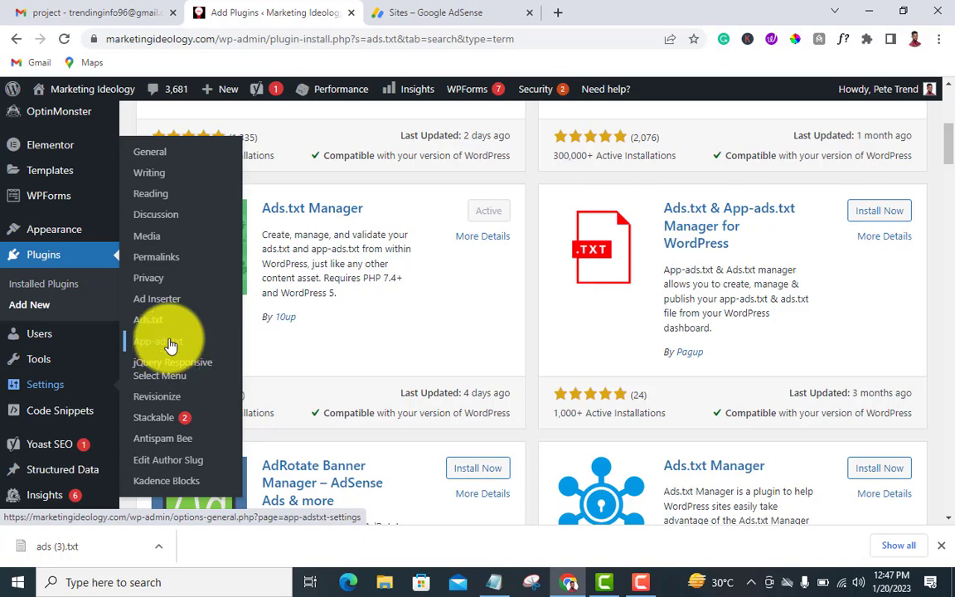
mouse_move(166, 324)
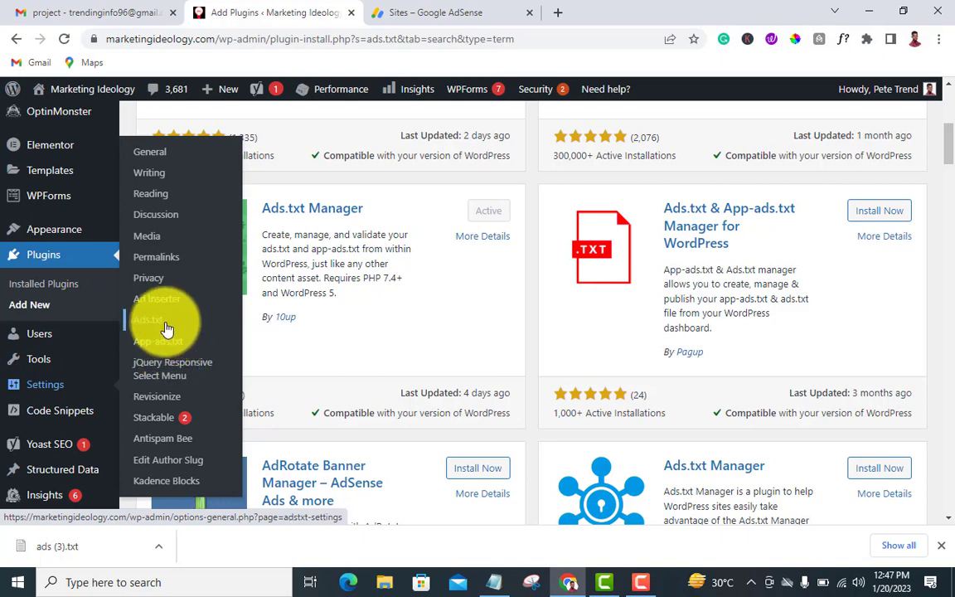
click(166, 323)
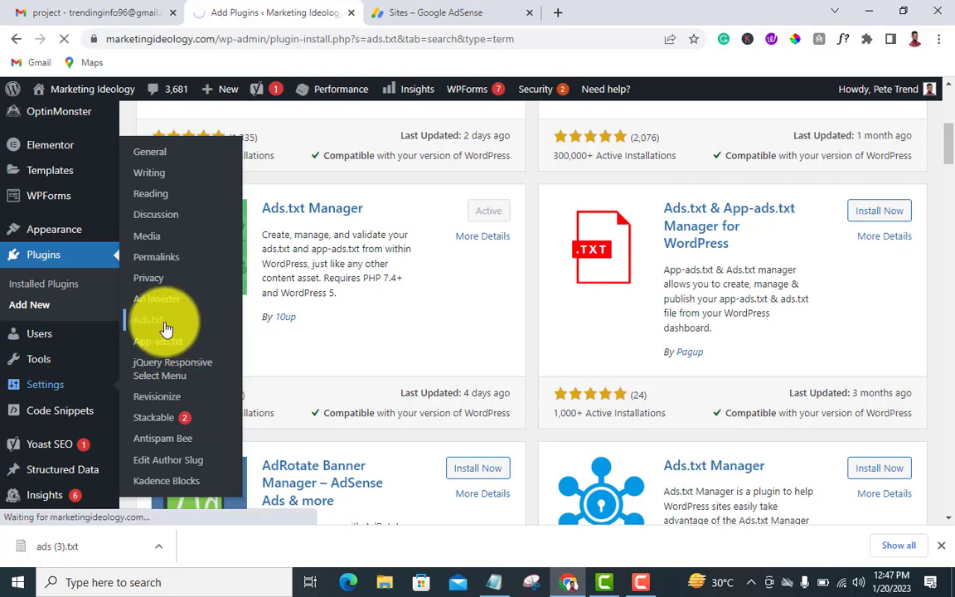
Load the empty Manage Ads.txt editor, then return to the Google AdSense Sites tab
click(158, 323)
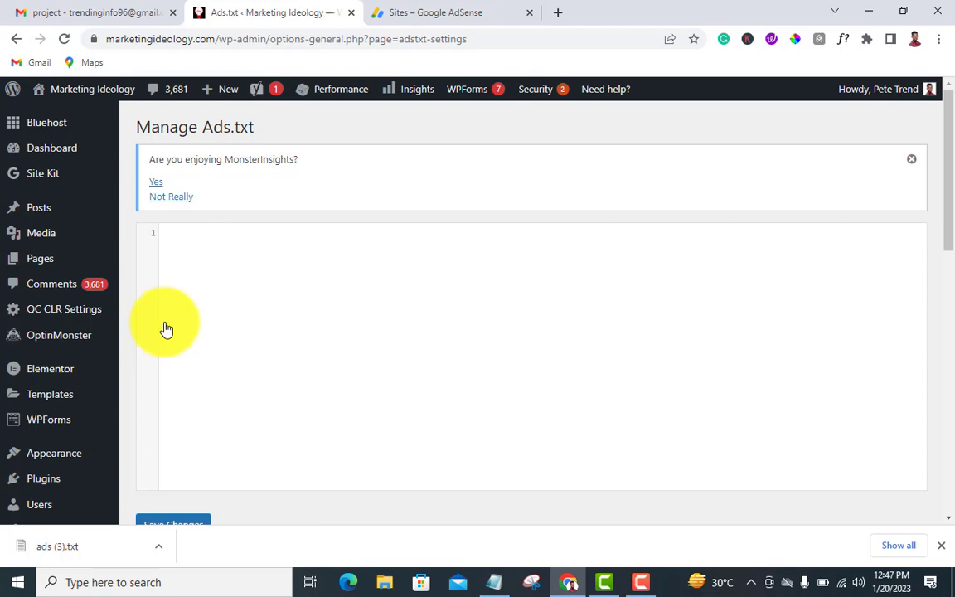
mouse_move(231, 324)
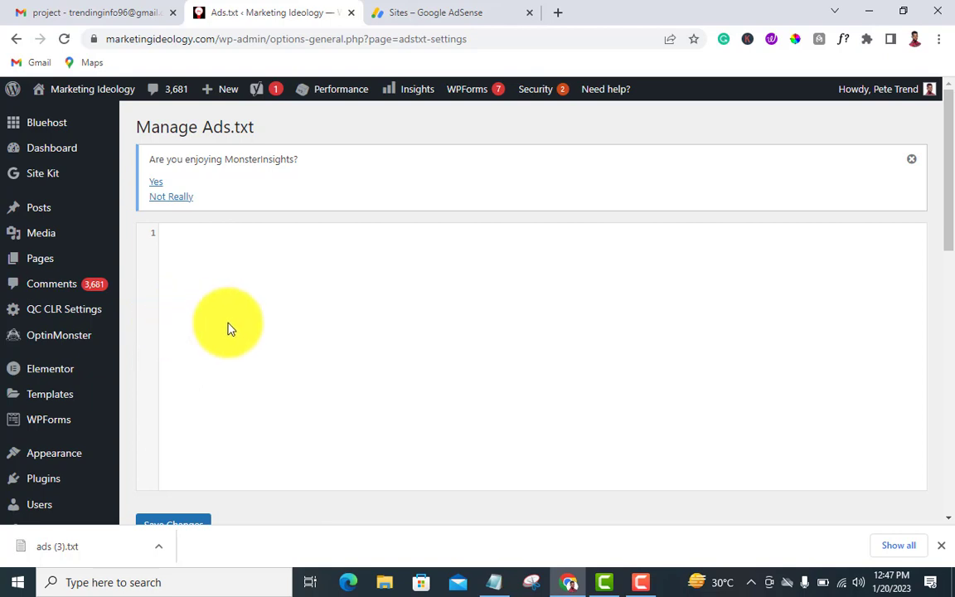
mouse_move(363, 466)
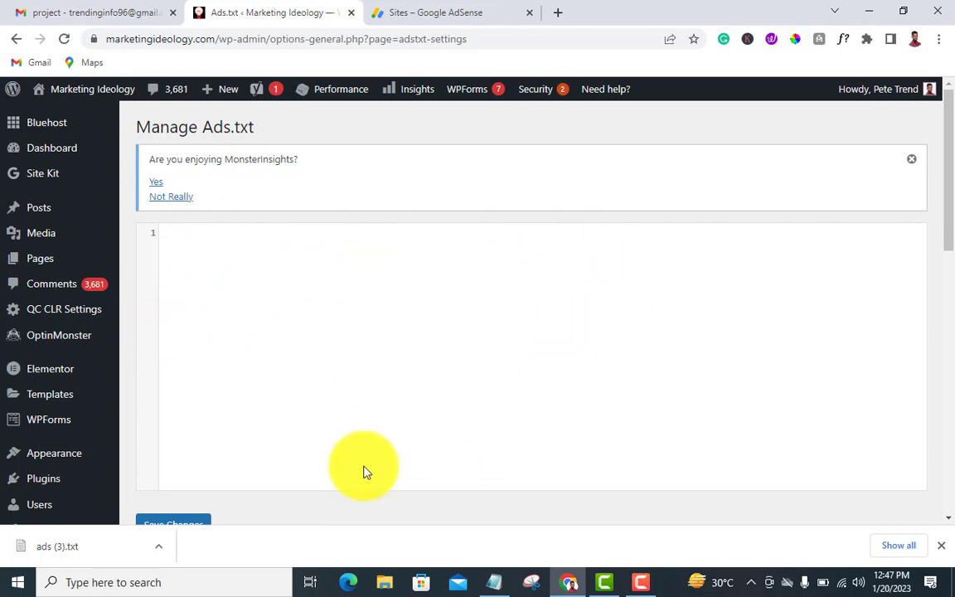
scroll(down, 3)
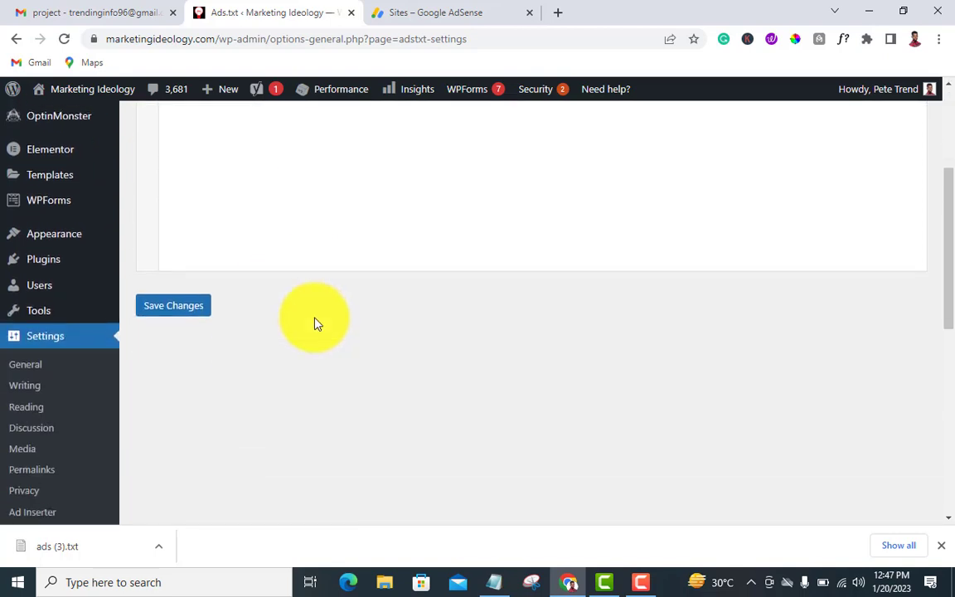
scroll(up, 3)
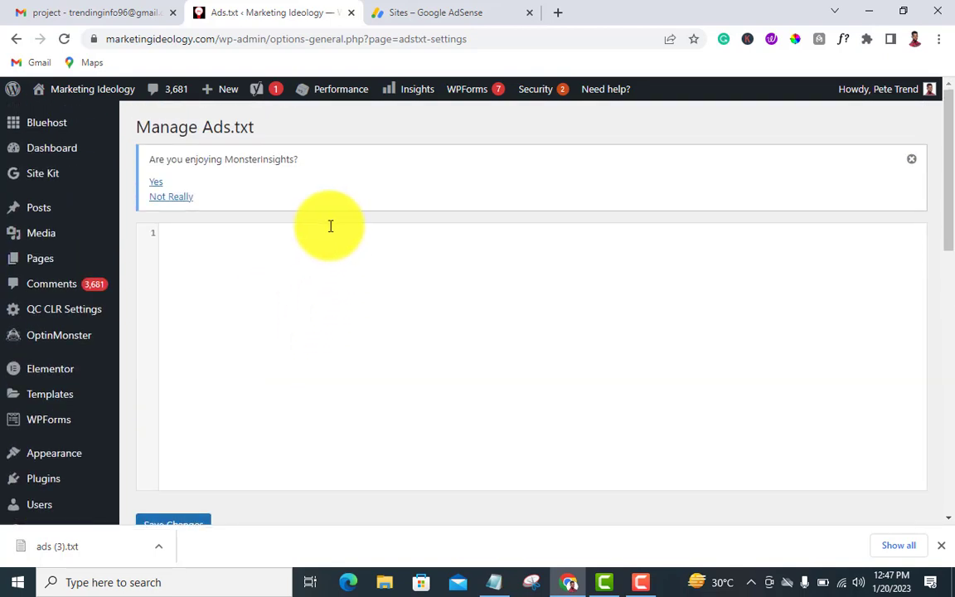
click(435, 12)
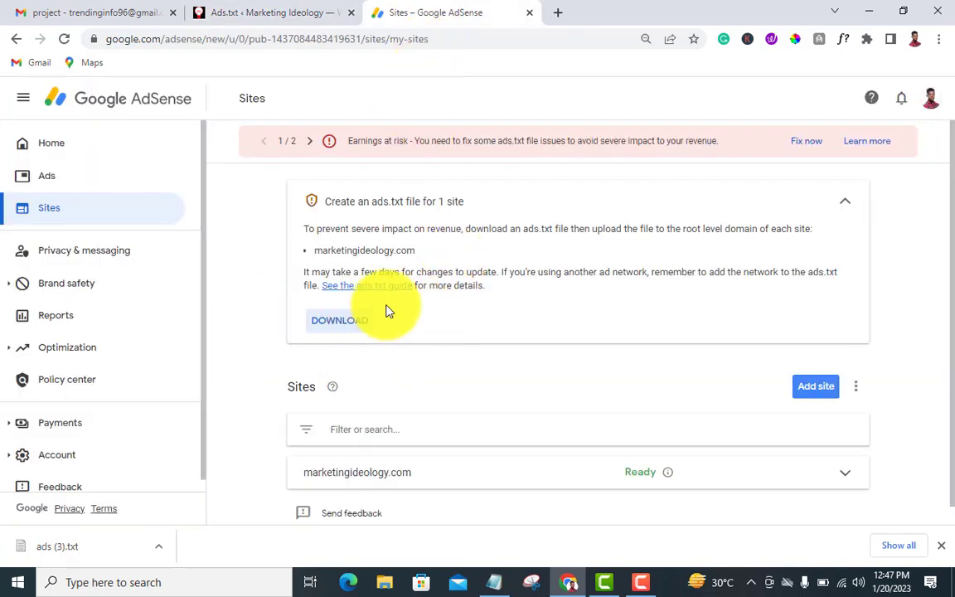
mouse_move(430, 360)
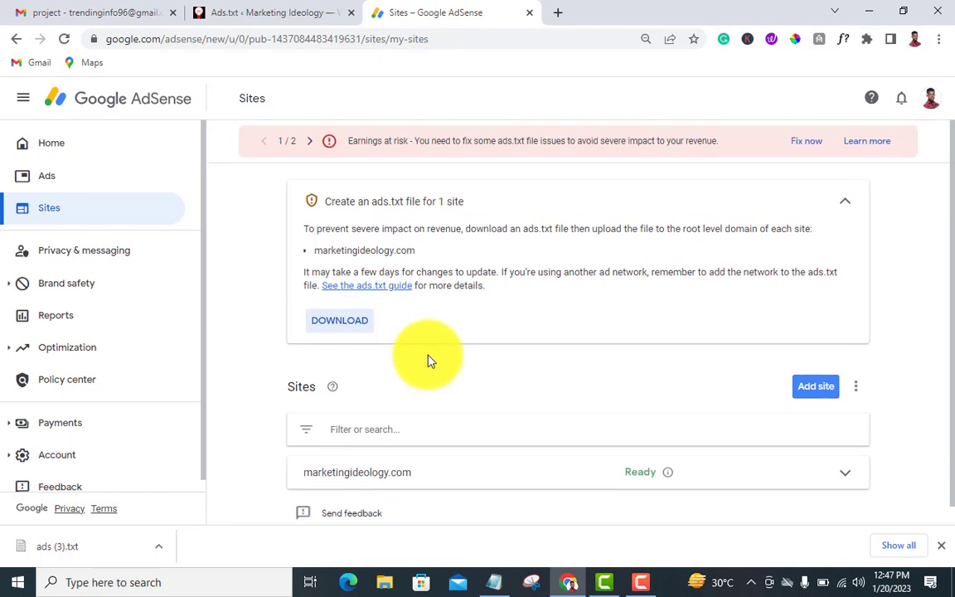
mouse_move(284, 81)
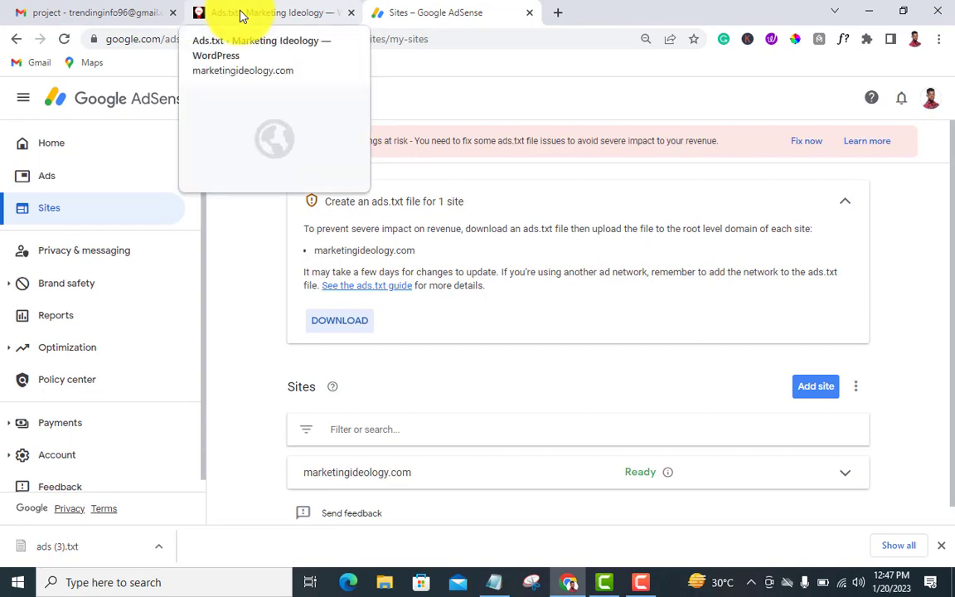
Switch back to the WordPress Ads.txt tab with the ads (3).txt download options showing
click(273, 12)
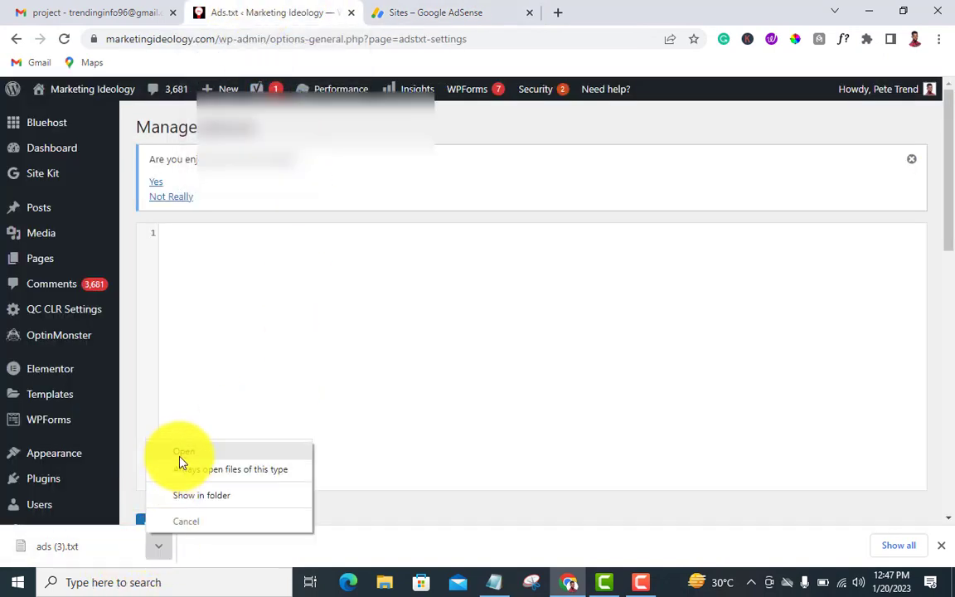
Open ads (3).txt in Notepad and select its google.com publisher line
click(183, 452)
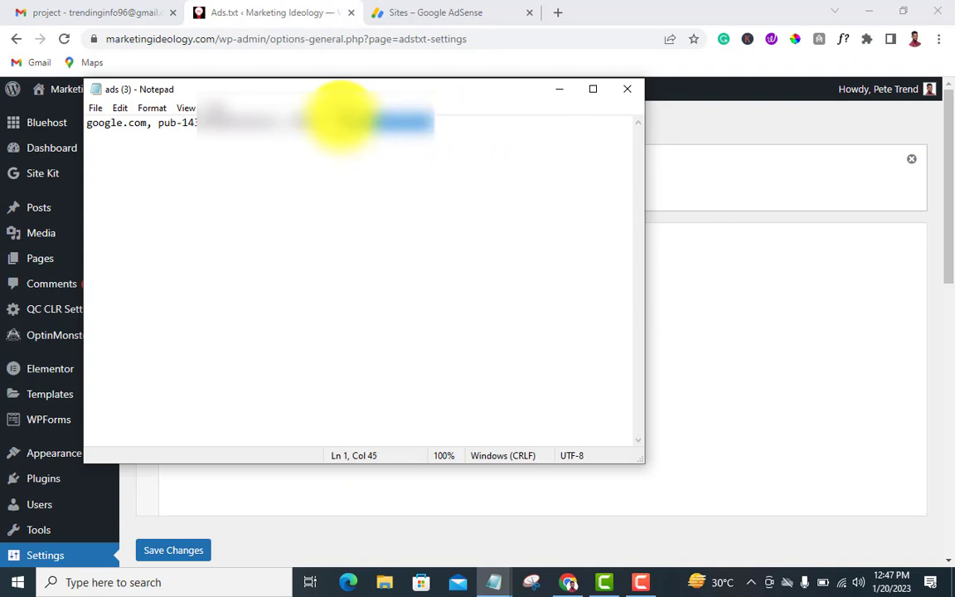
key(ctrl+a)
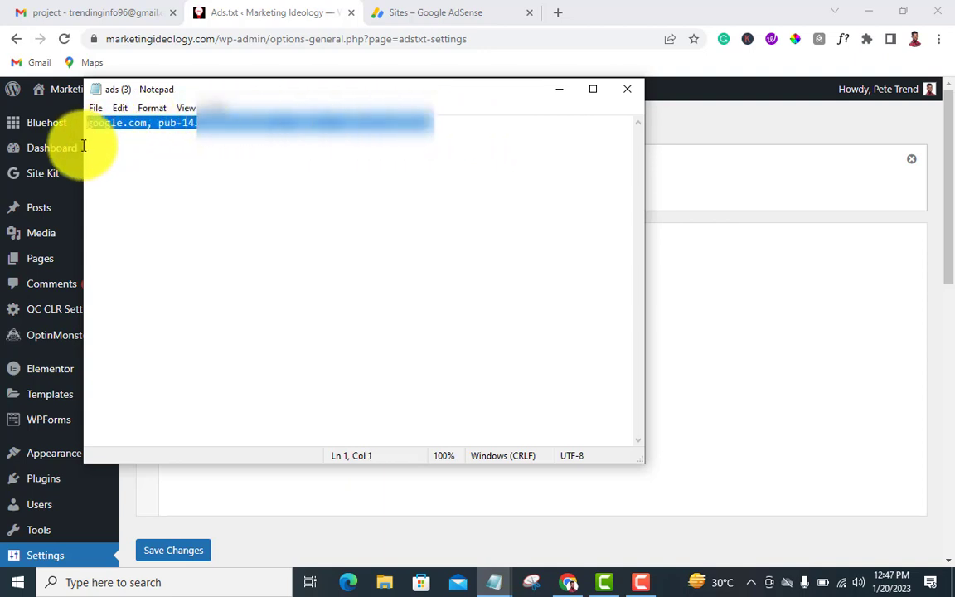
mouse_move(97, 148)
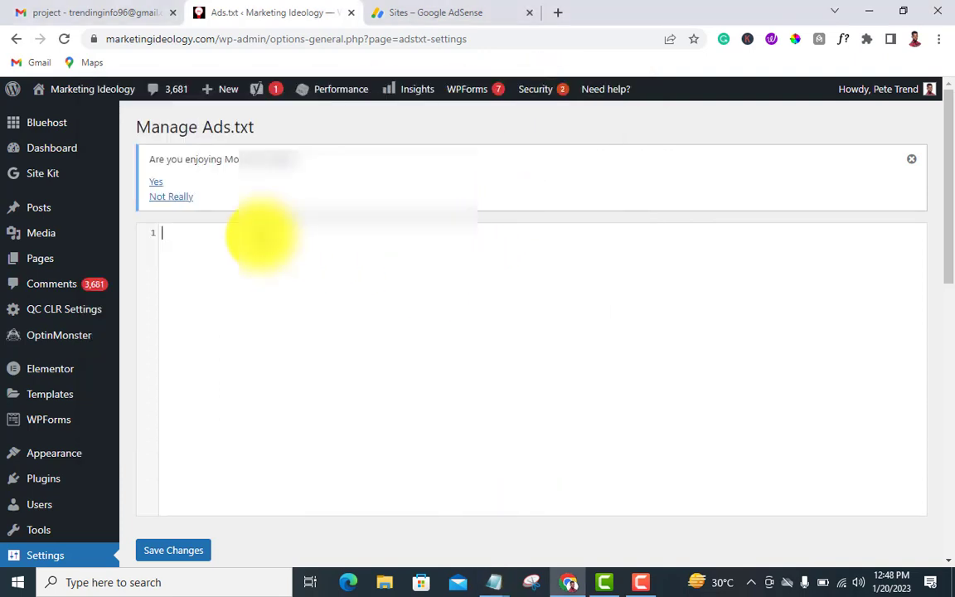
Paste the google.com publisher line into Manage Ads.txt and save, getting 'Ads.txt saved'
text(google.com, pub)
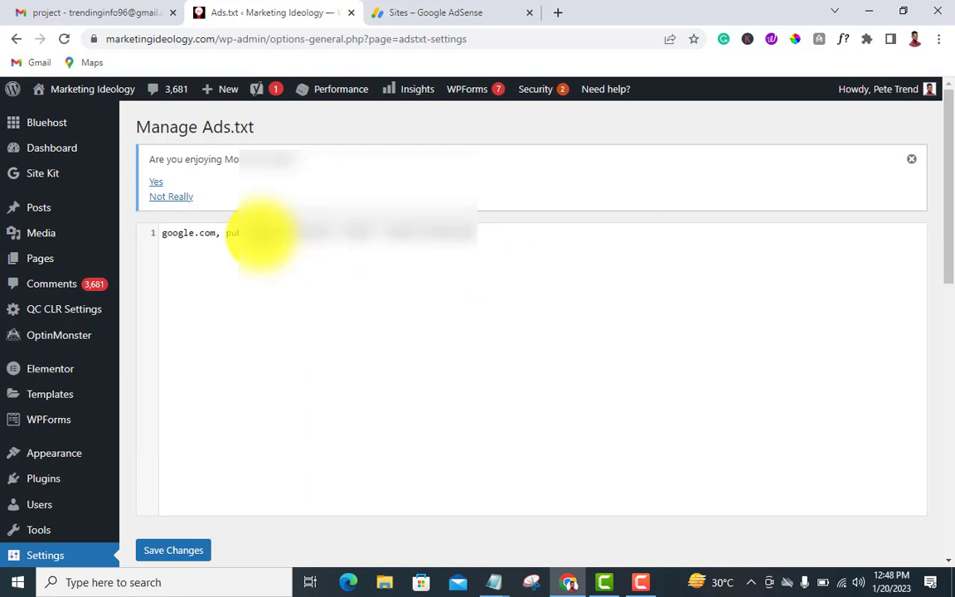
scroll(down, 3)
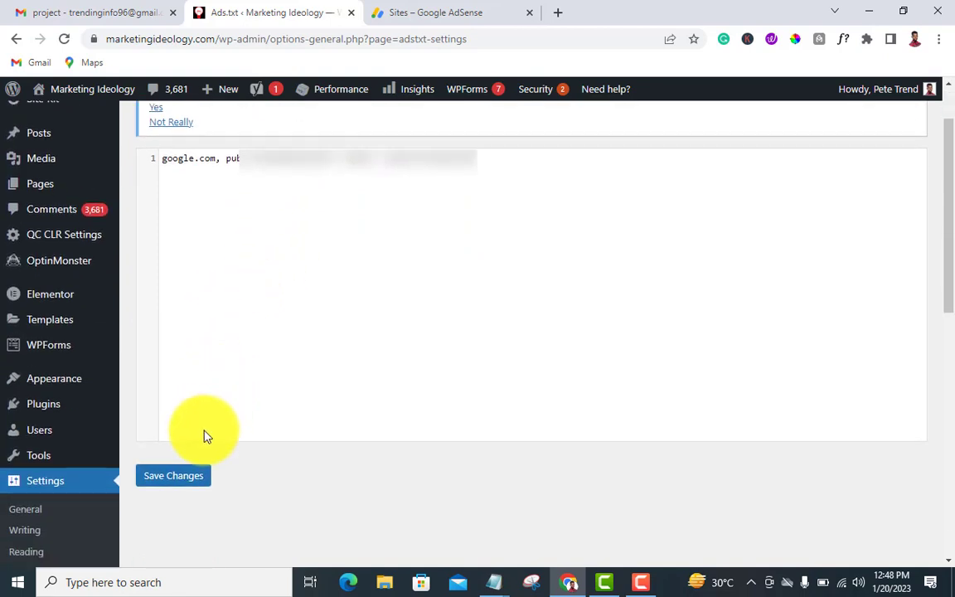
click(172, 475)
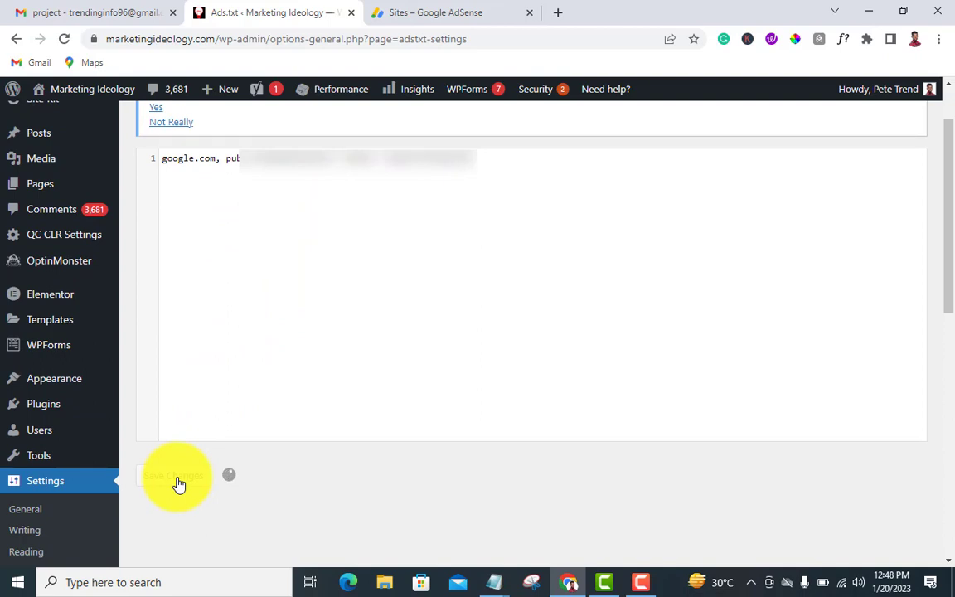
click(174, 476)
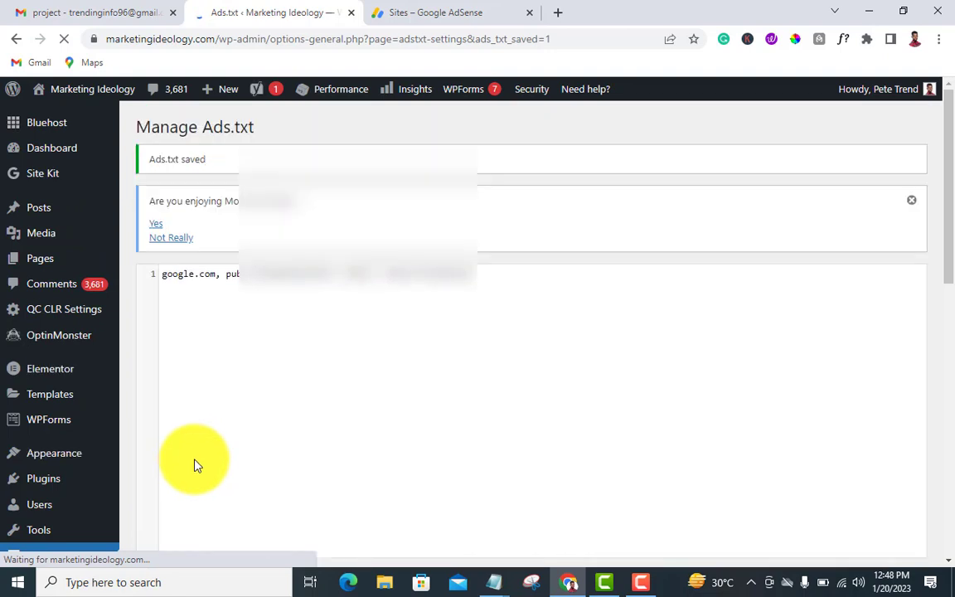
mouse_move(233, 403)
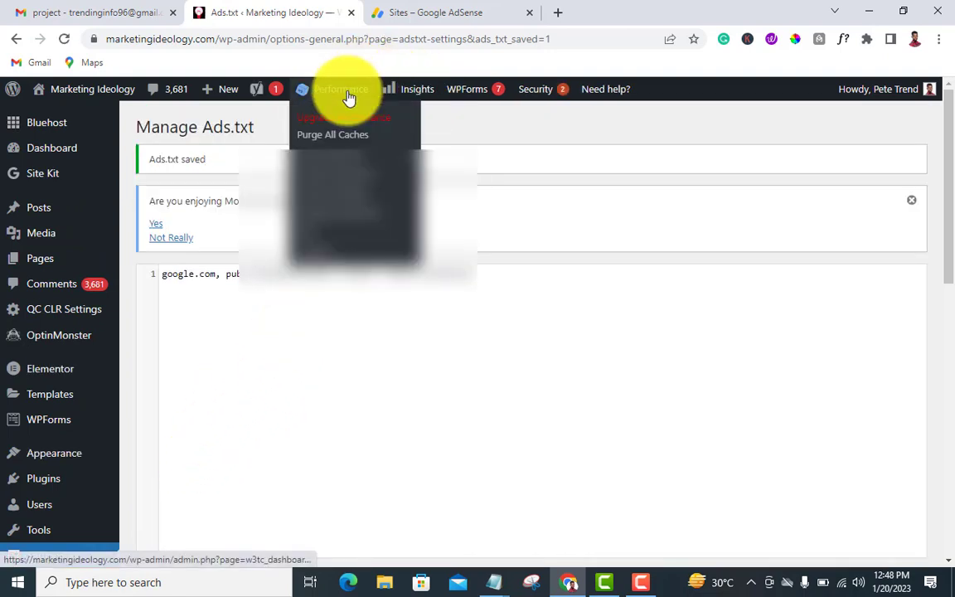
Purge All Caches from the Performance menu in the admin bar
click(333, 134)
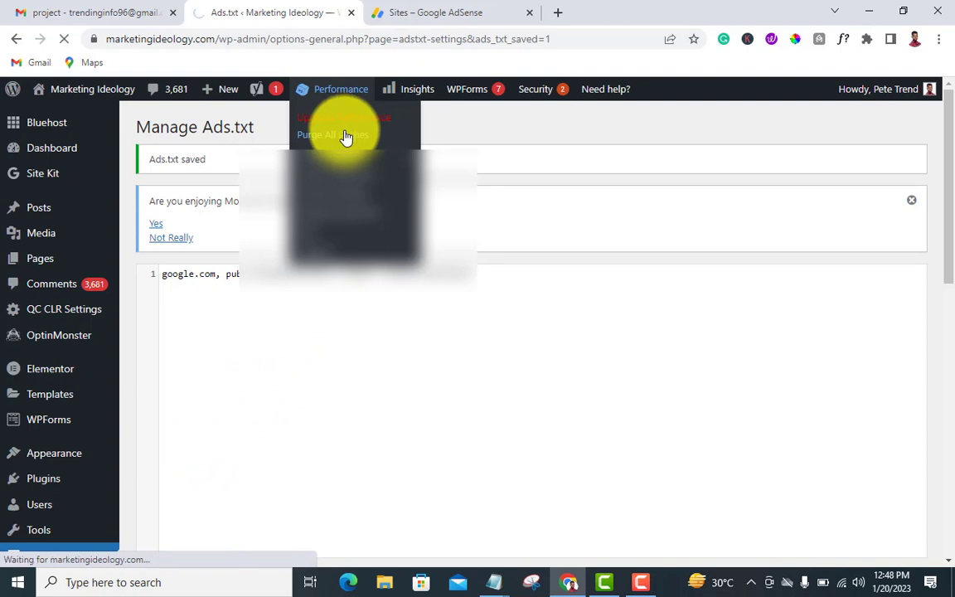
mouse_move(345, 135)
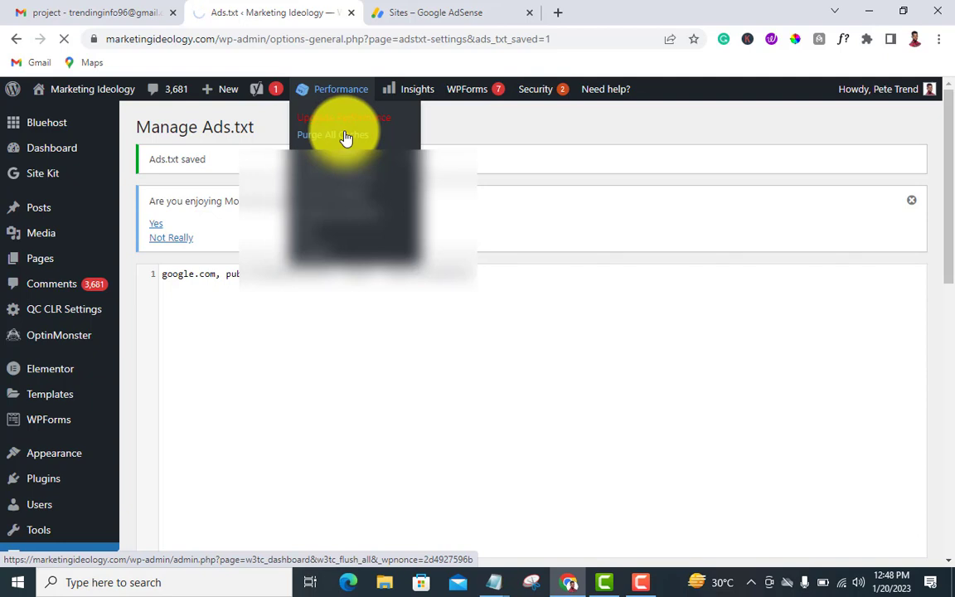
click(332, 135)
text(https://marketingideology.com/)
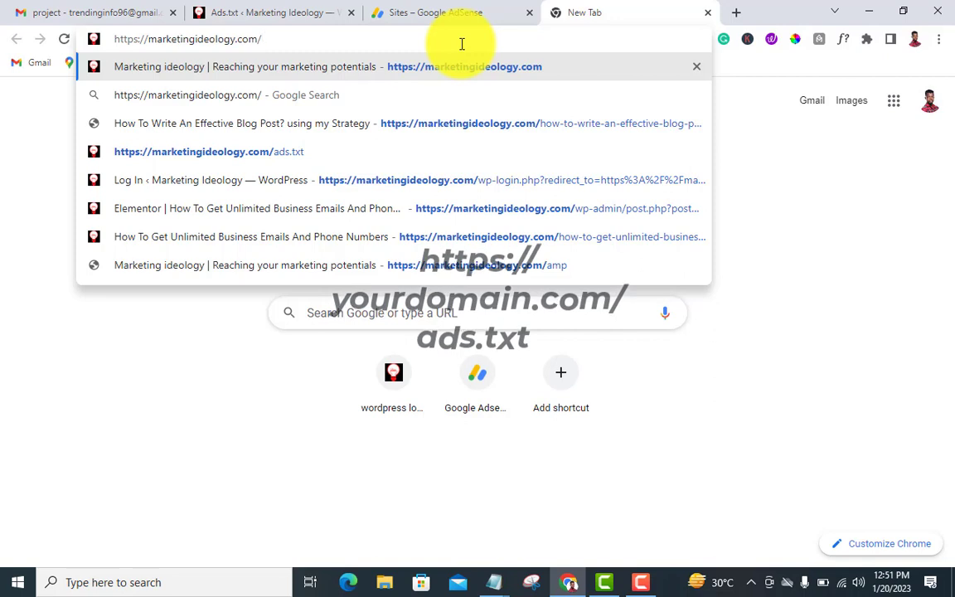
Load marketingideology.com/ads.txt, fixing the path after a not-found page, and see the google.com line
text(Ads)
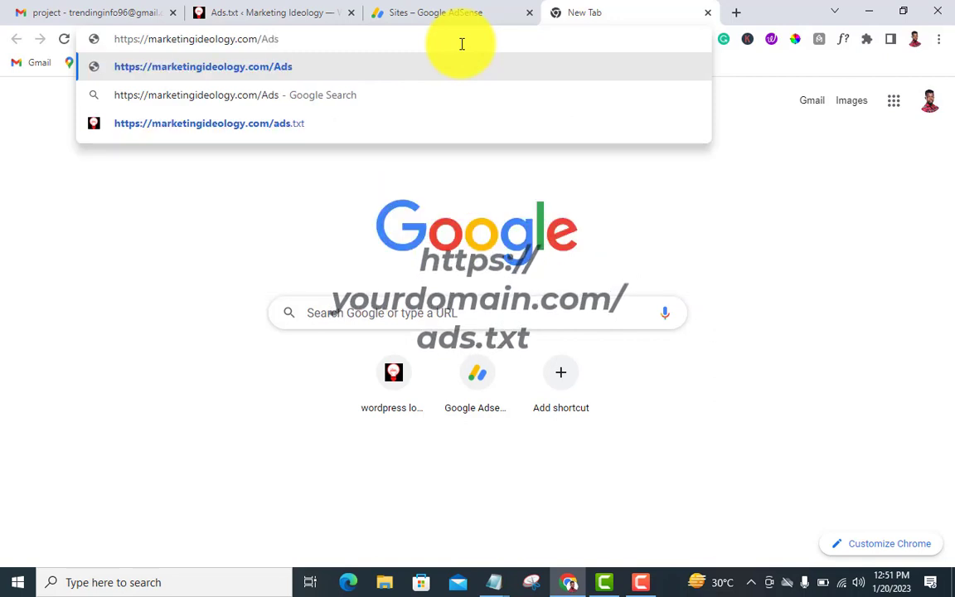
text(.t)
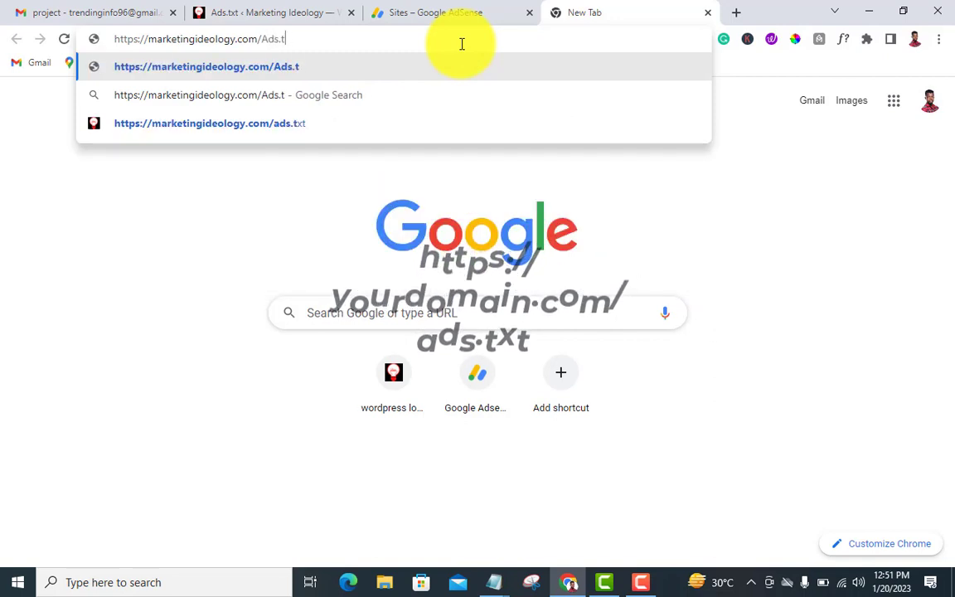
text(xt)
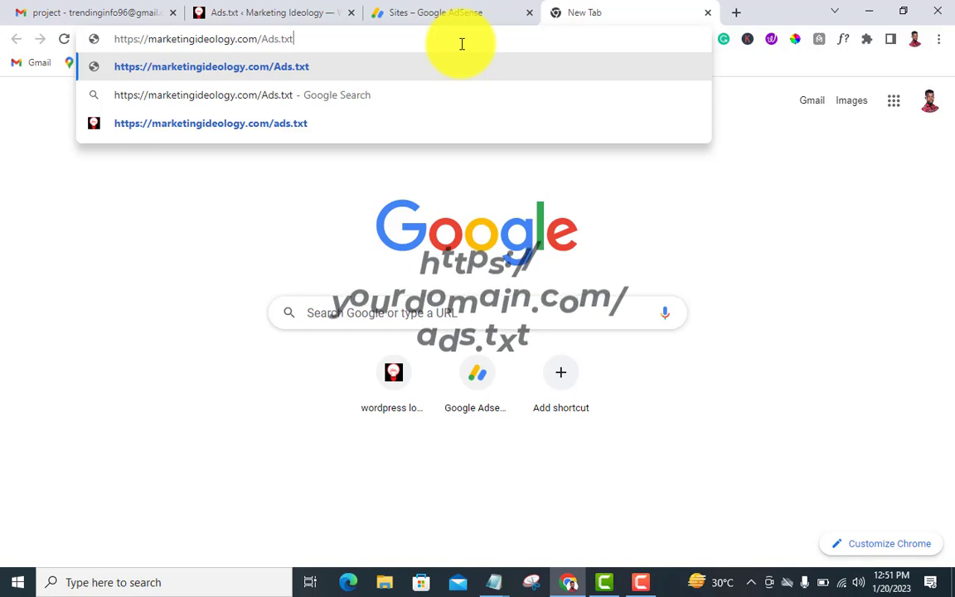
mouse_move(338, 74)
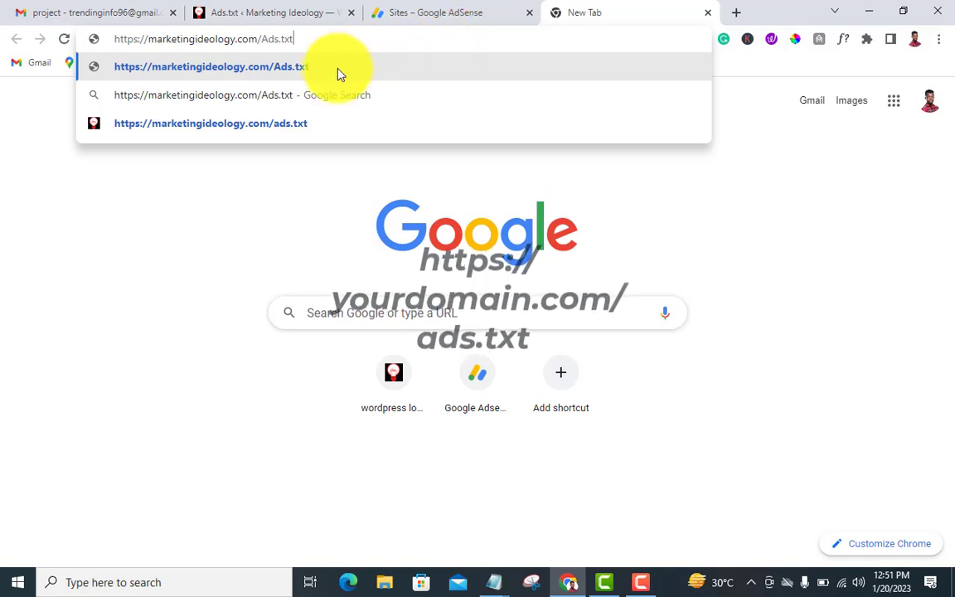
click(210, 67)
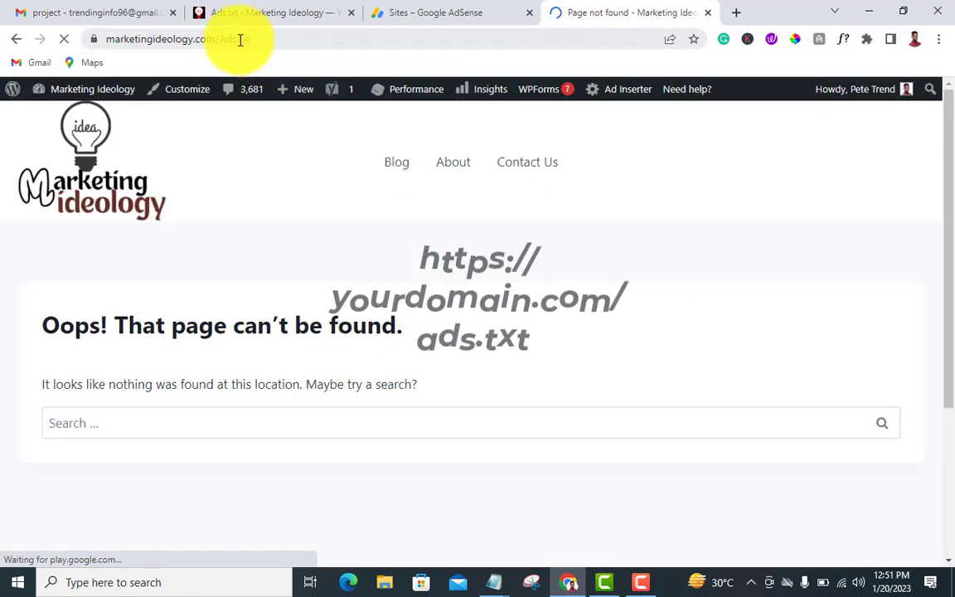
click(224, 39)
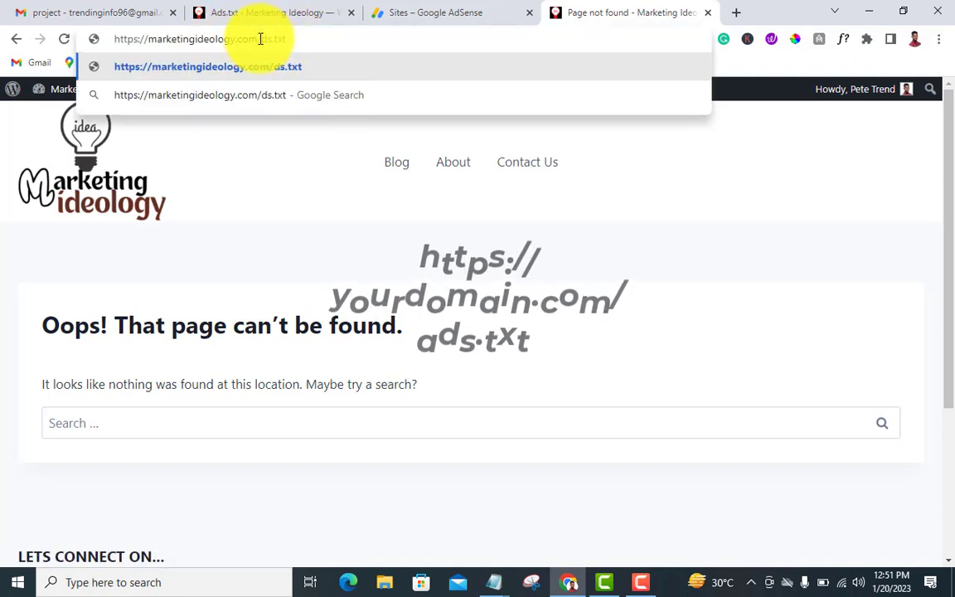
text(Ads.txt)
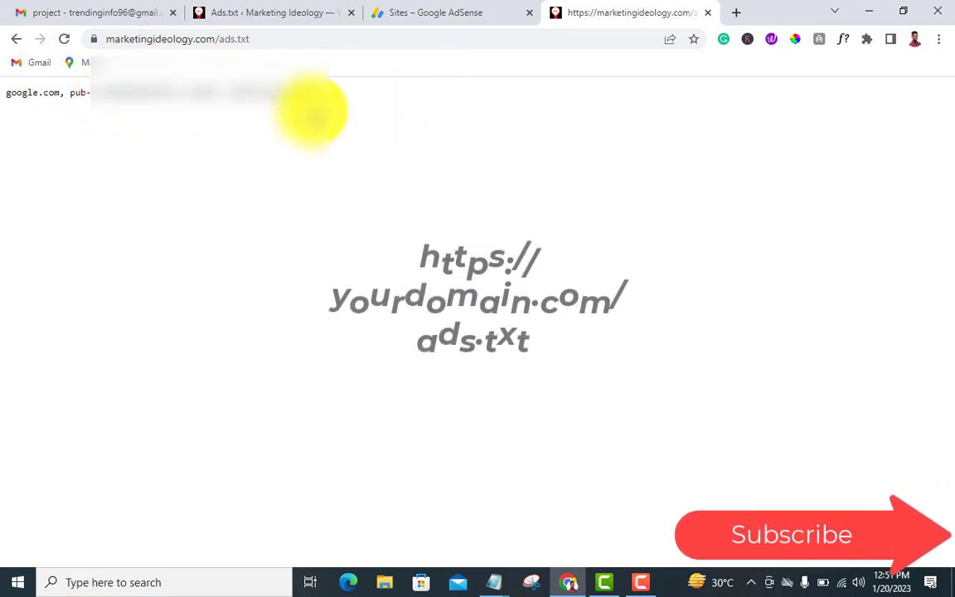
mouse_move(705, 13)
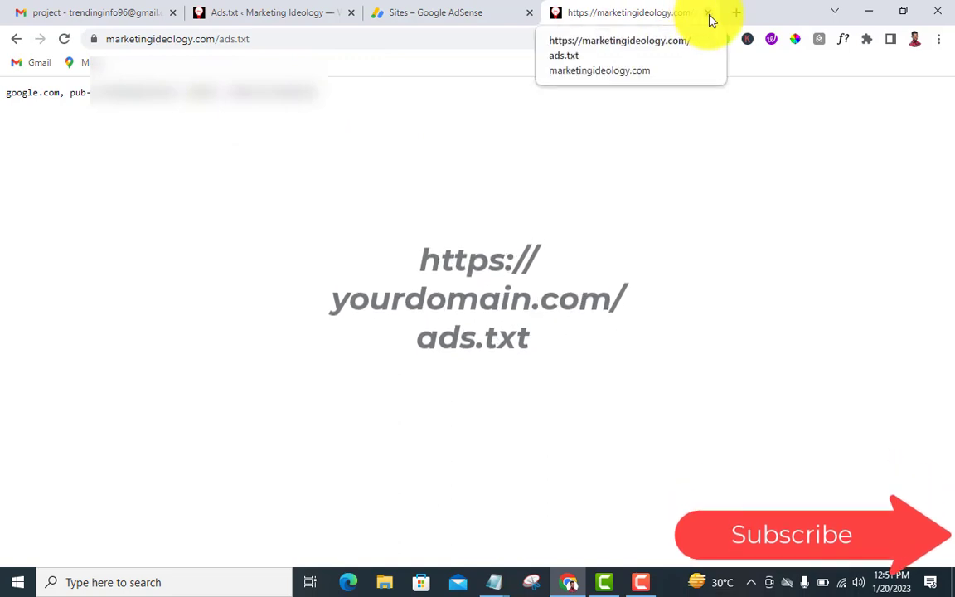
Close the ads.txt tab, view the AdSense Home overview, then head to WordPress
click(708, 13)
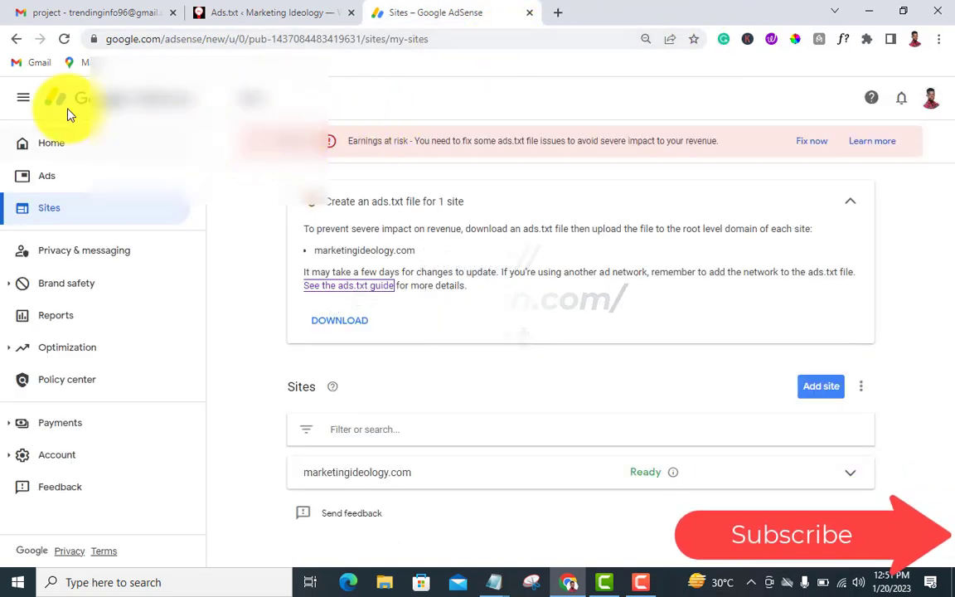
click(64, 39)
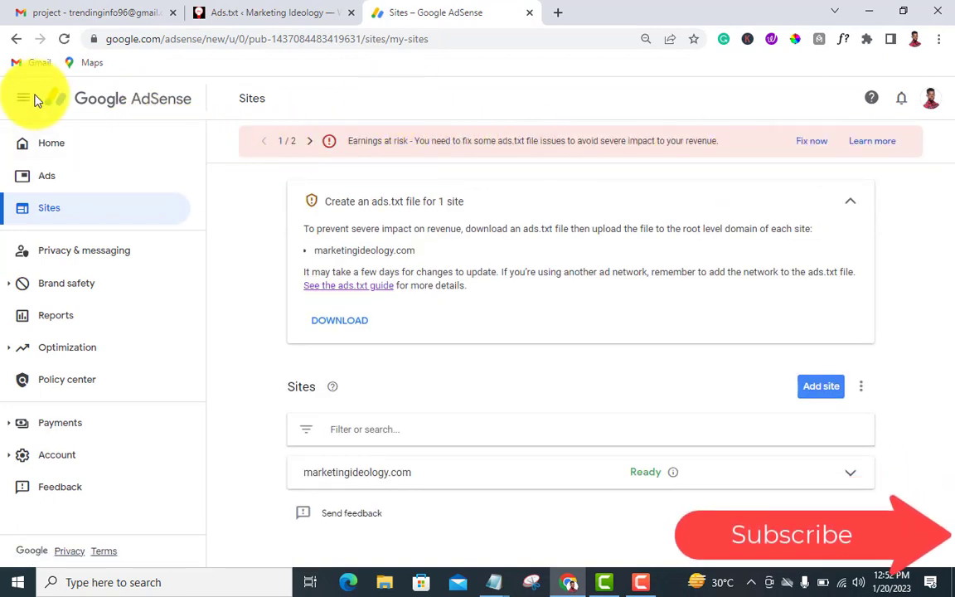
click(51, 143)
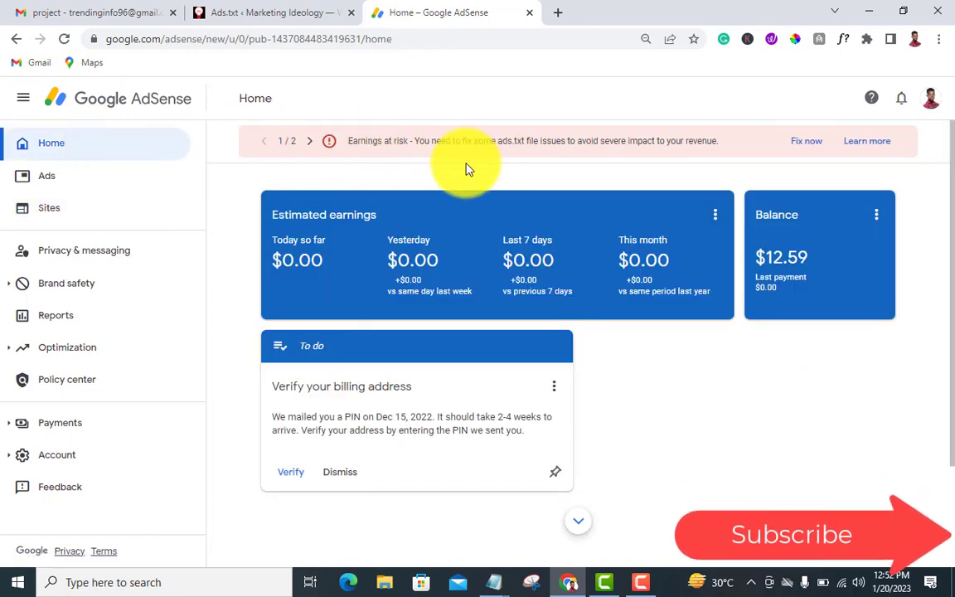
mouse_move(616, 160)
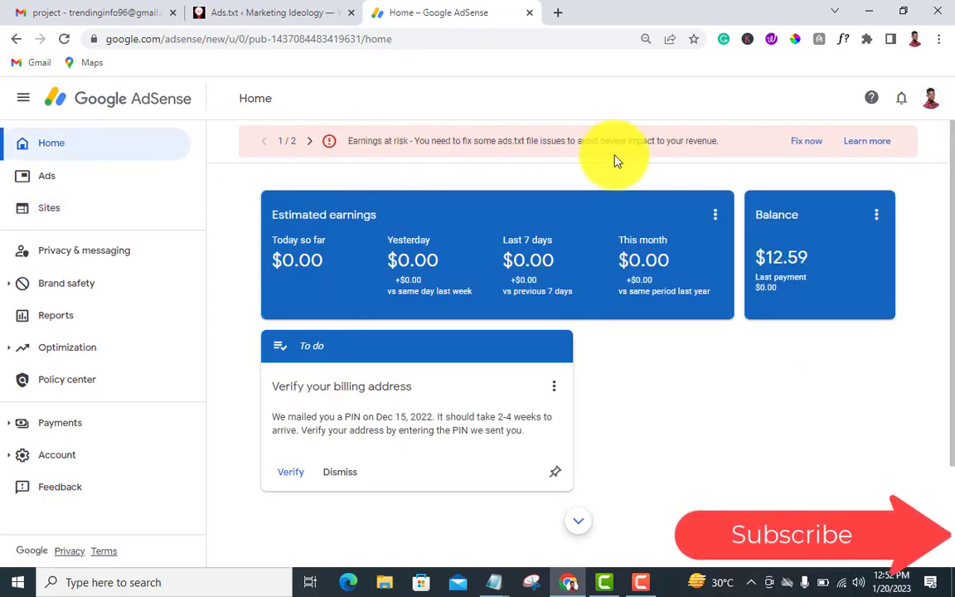
mouse_move(539, 178)
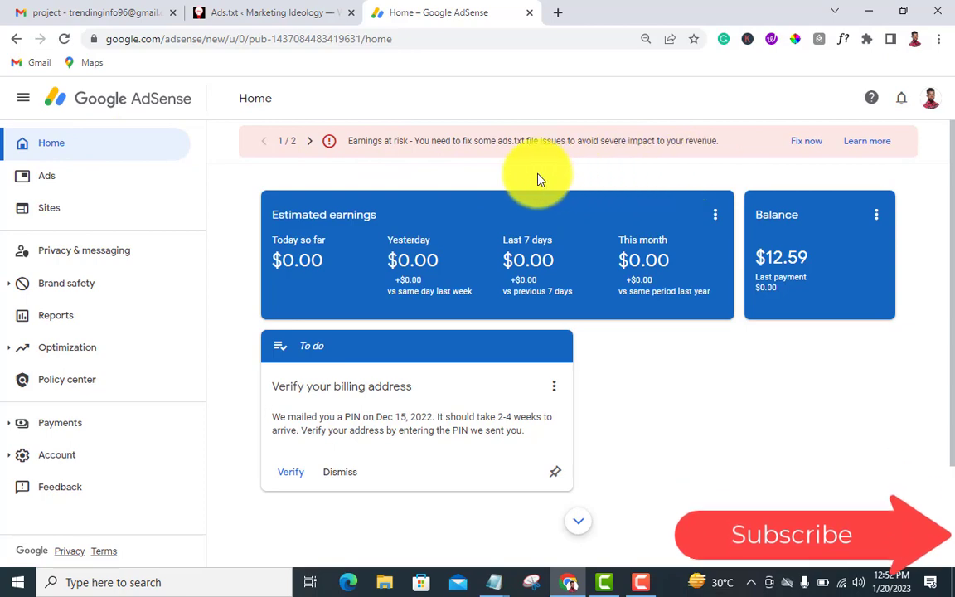
click(265, 13)
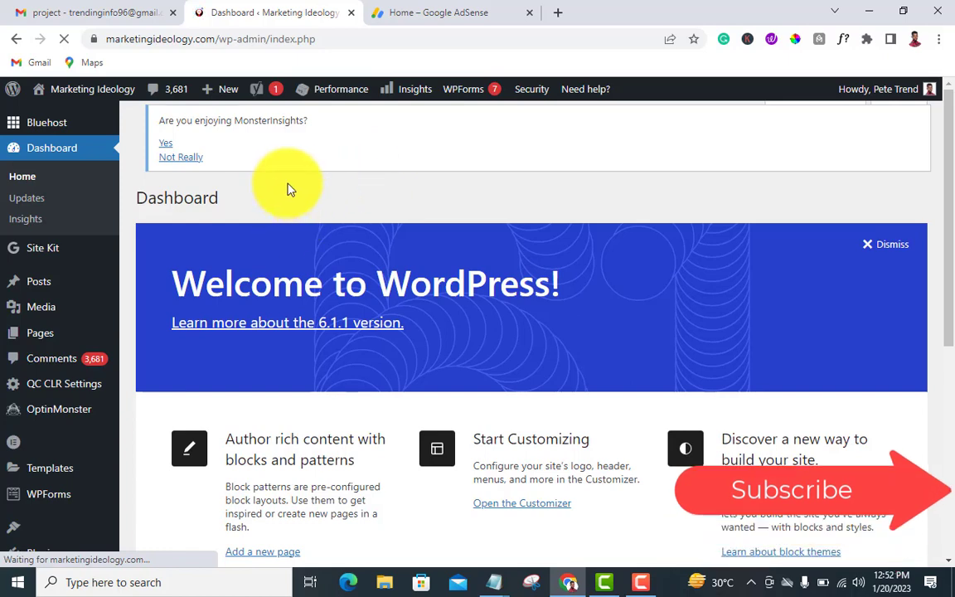
Scroll the Marketing Ideology dashboard past the welcome panel toward Quick Draft
scroll(down, 3)
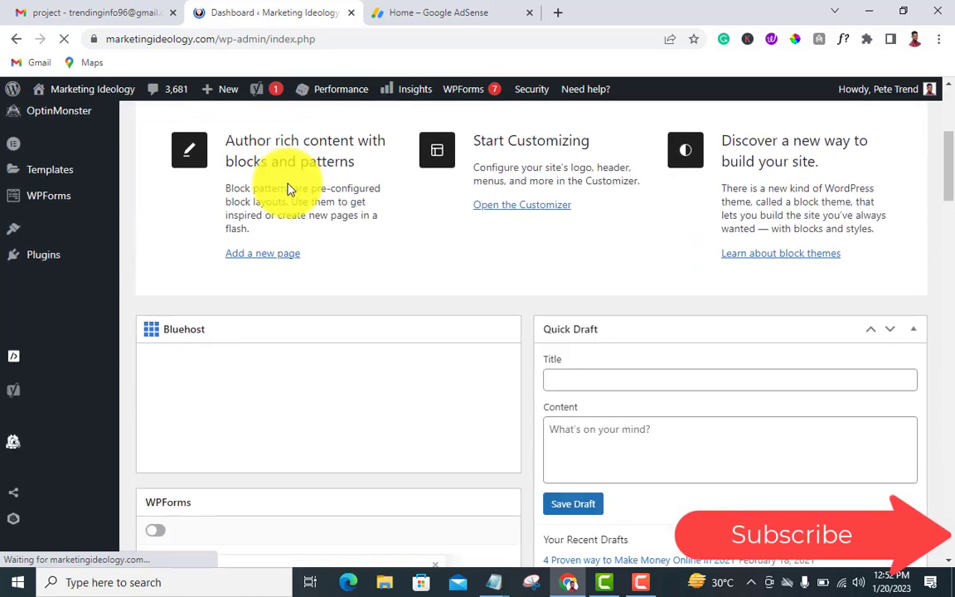